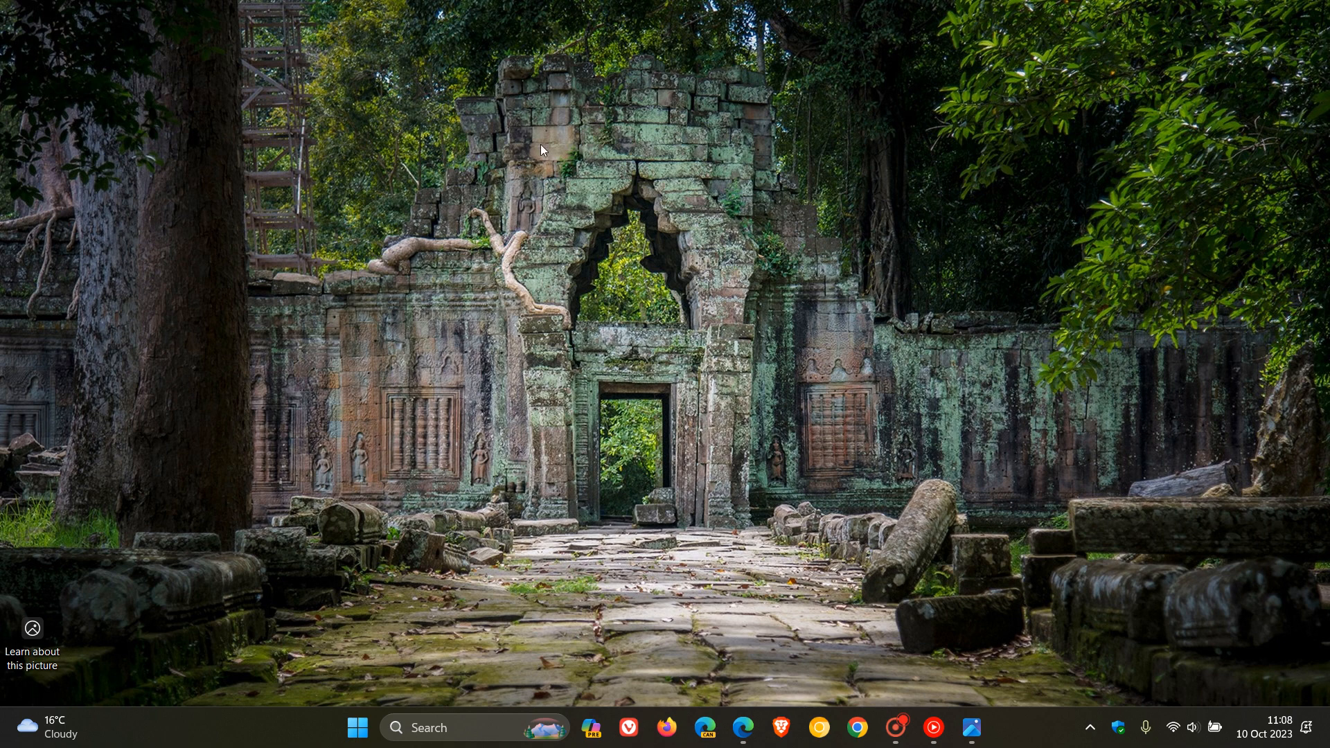
pyautogui.moveTo(801, 479)
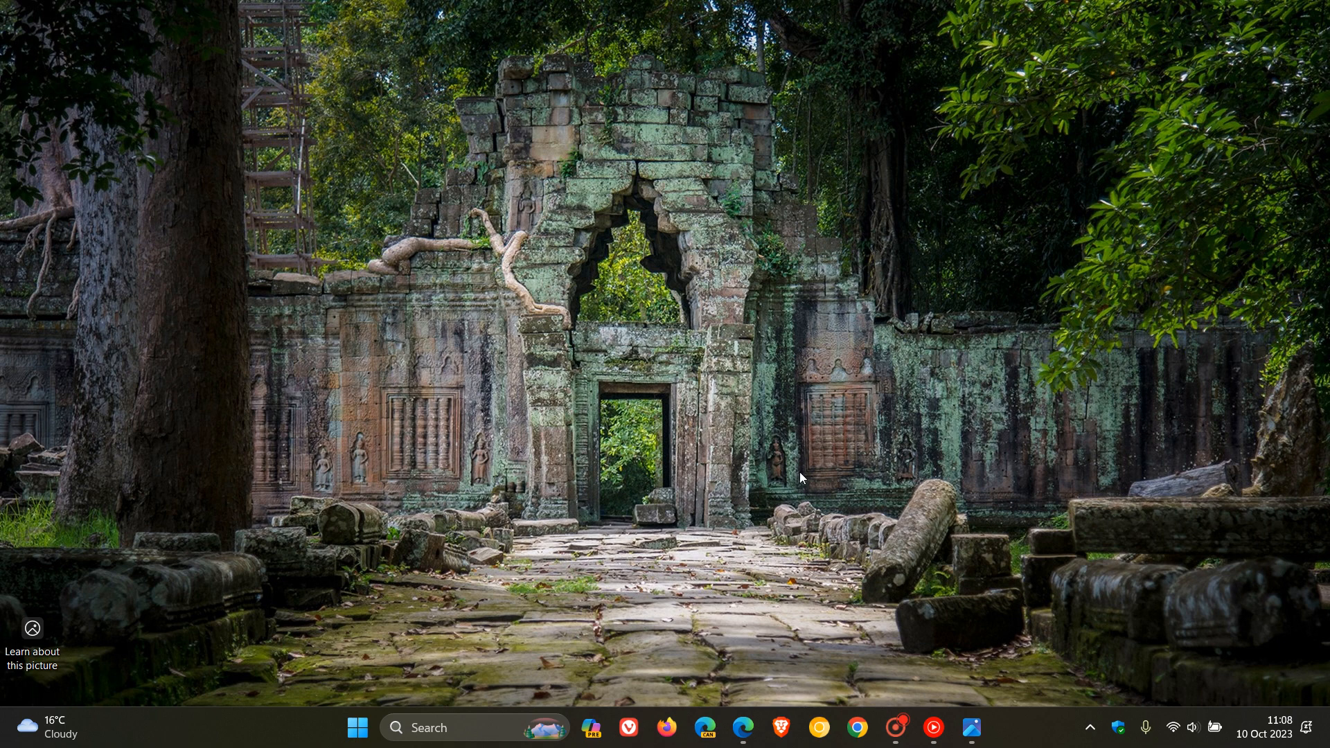
# Open Edge's Bing Chat sidebar and drag its edge to widen it to half the window.
pyautogui.click(743, 728)
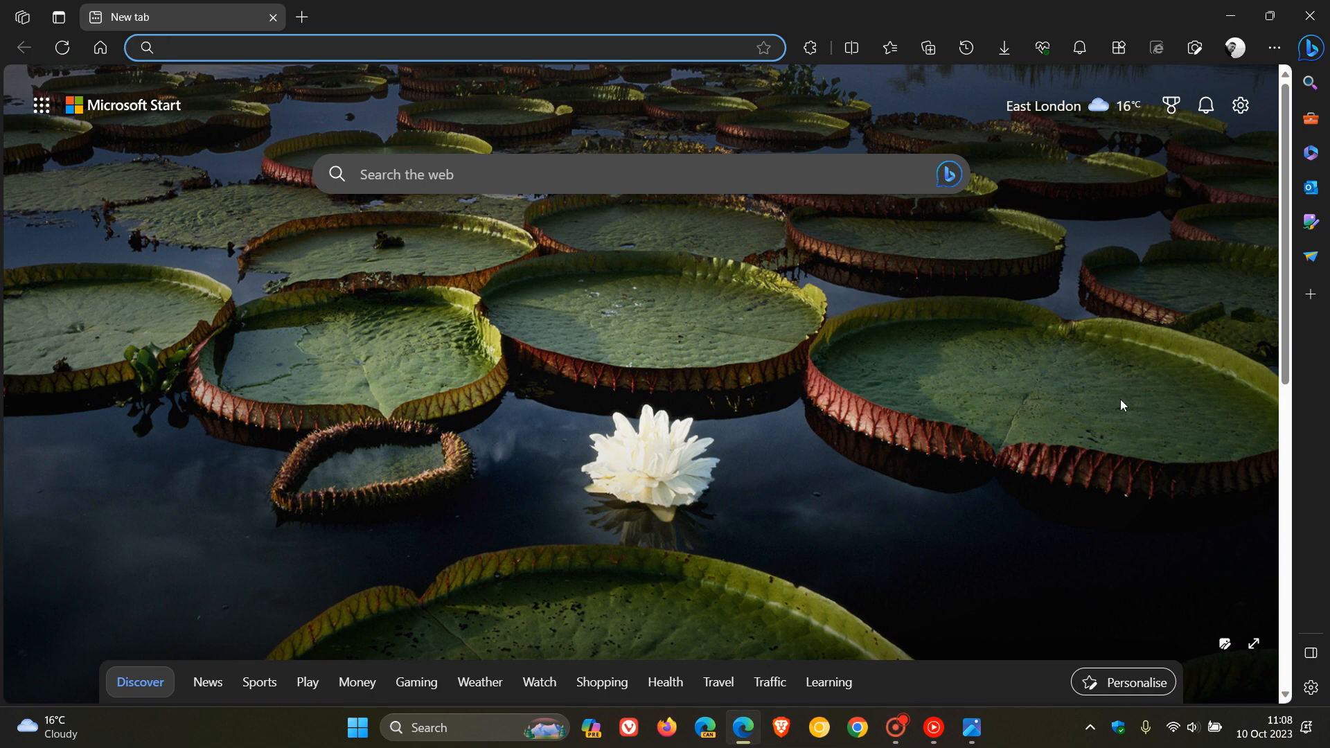
pyautogui.click(1309, 48)
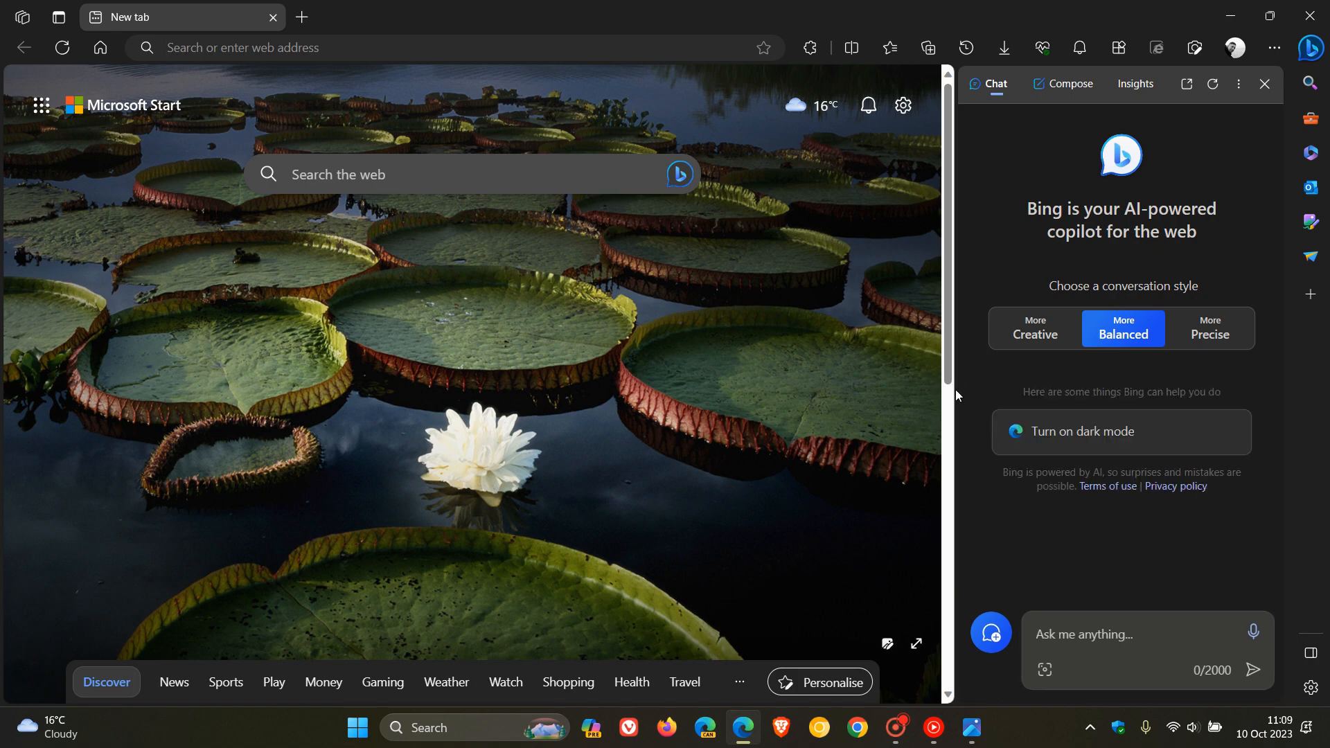
pyautogui.moveTo(955, 394); pyautogui.dragTo(749, 397)
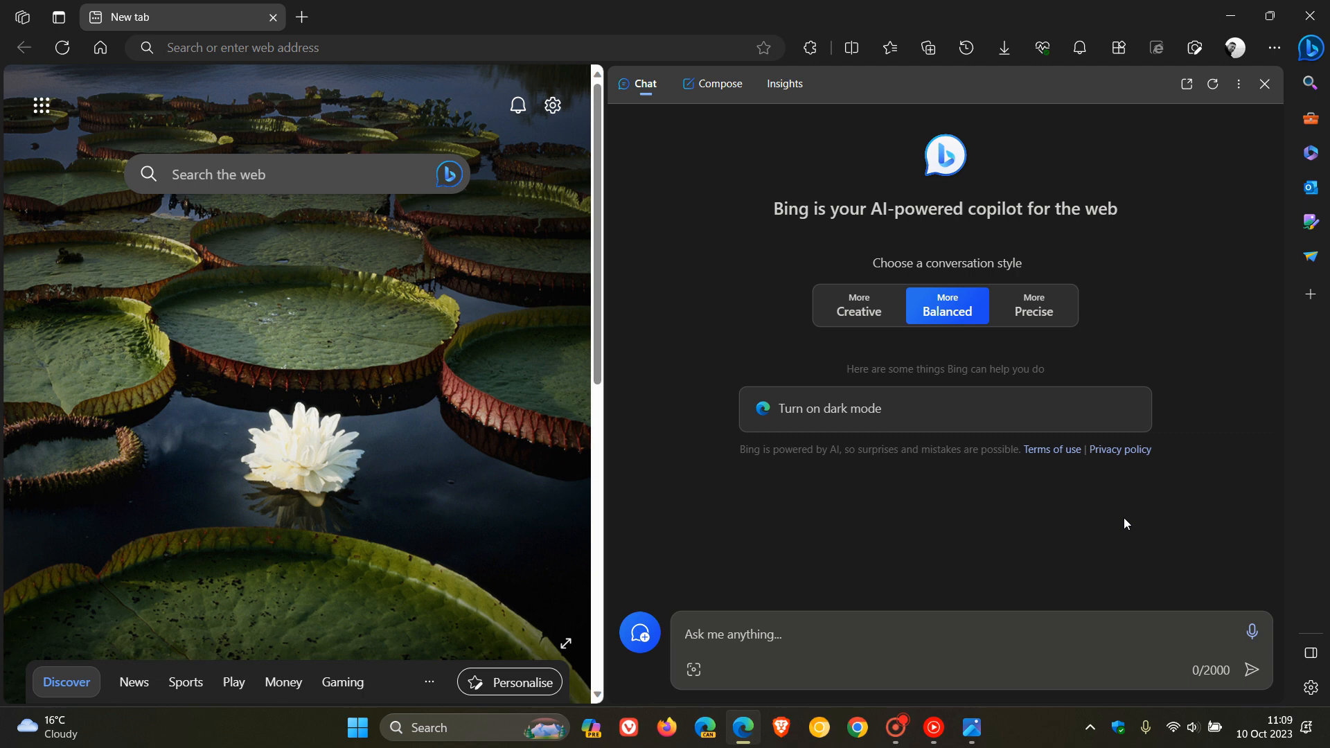
pyautogui.moveTo(1049, 526)
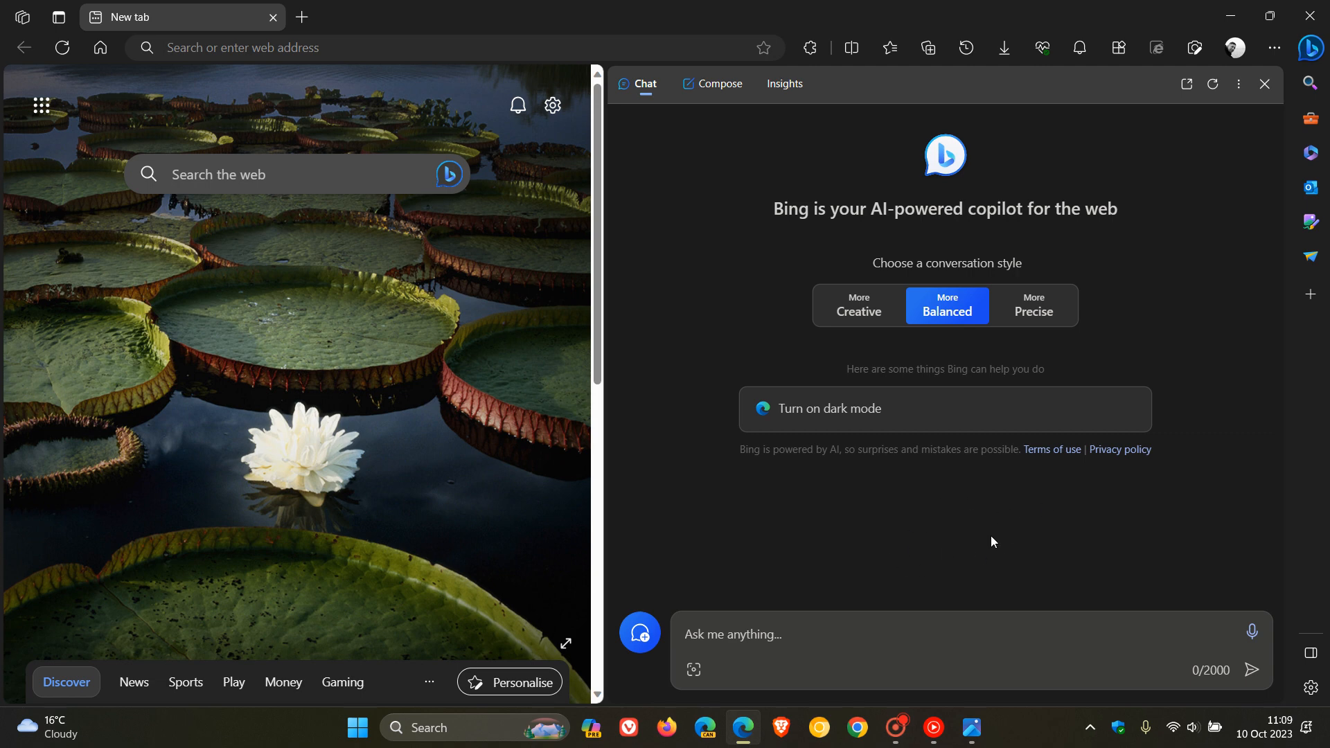
pyautogui.moveTo(1293, 101)
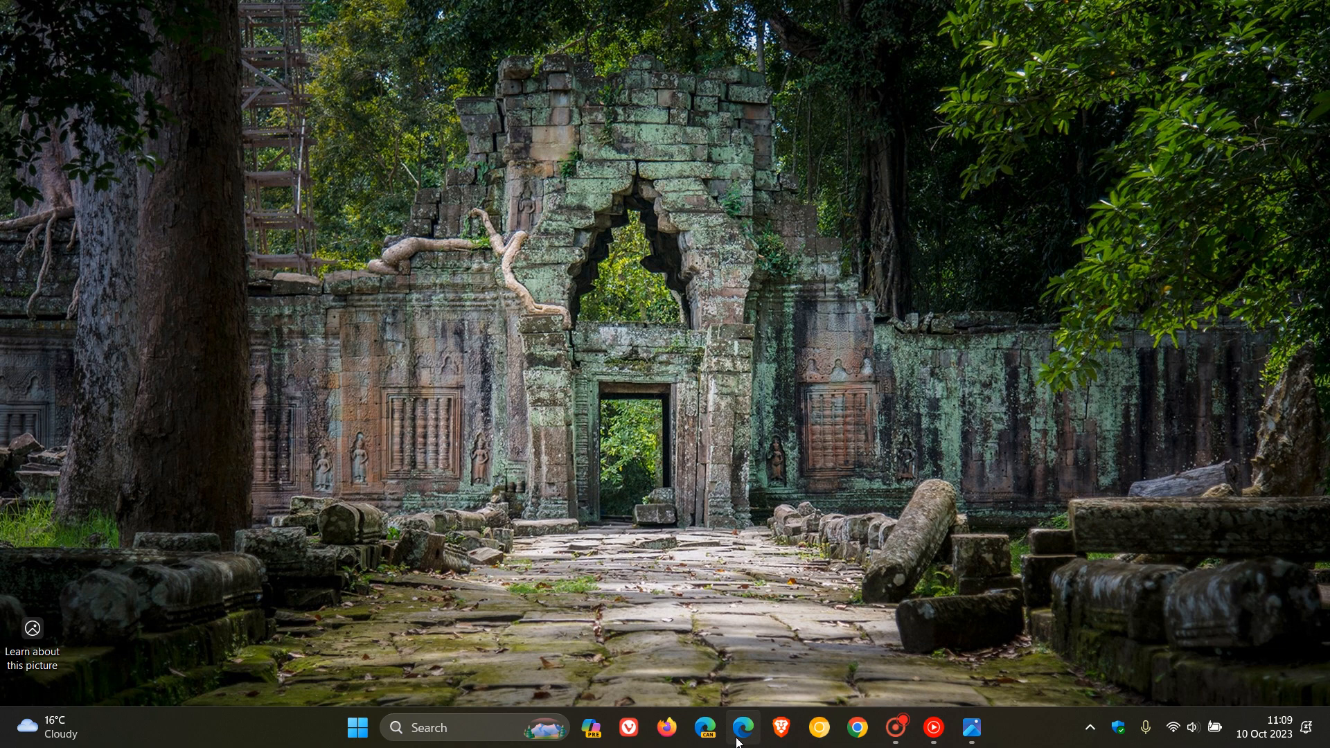
pyautogui.click(744, 728)
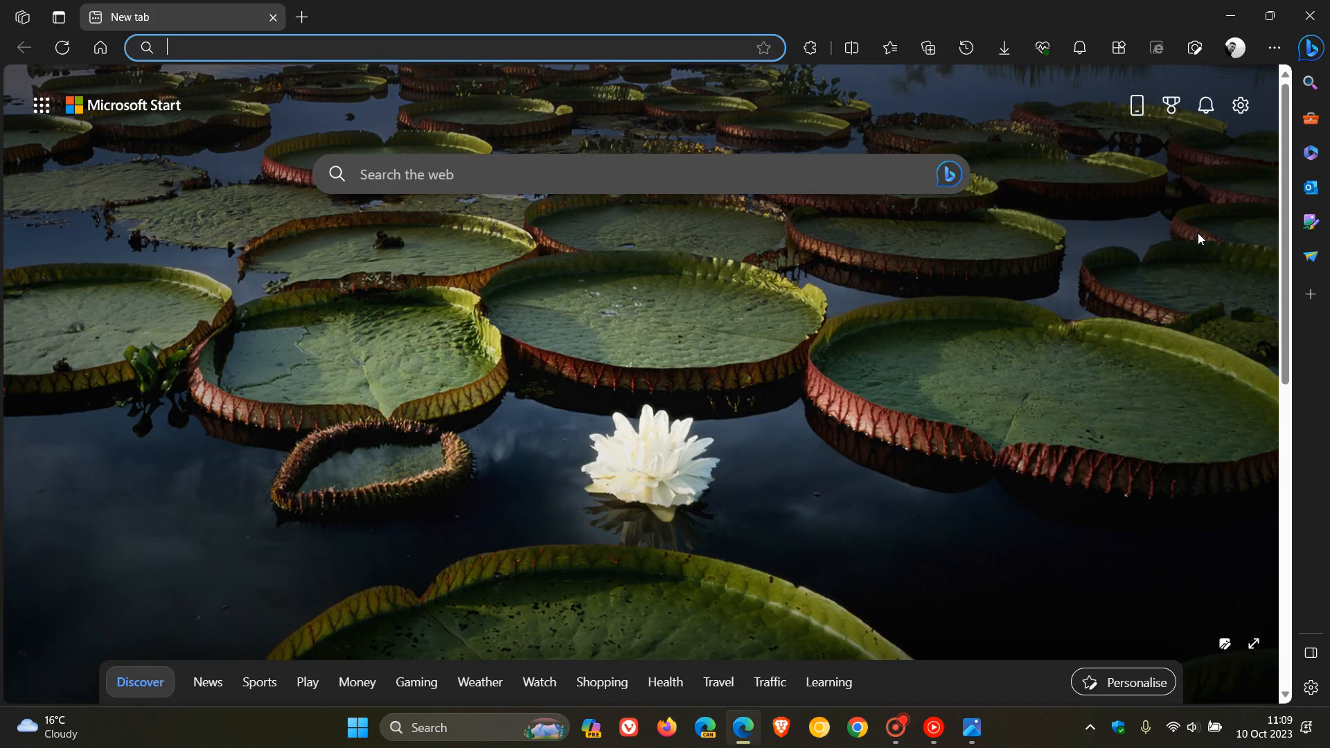
pyautogui.click(1308, 48)
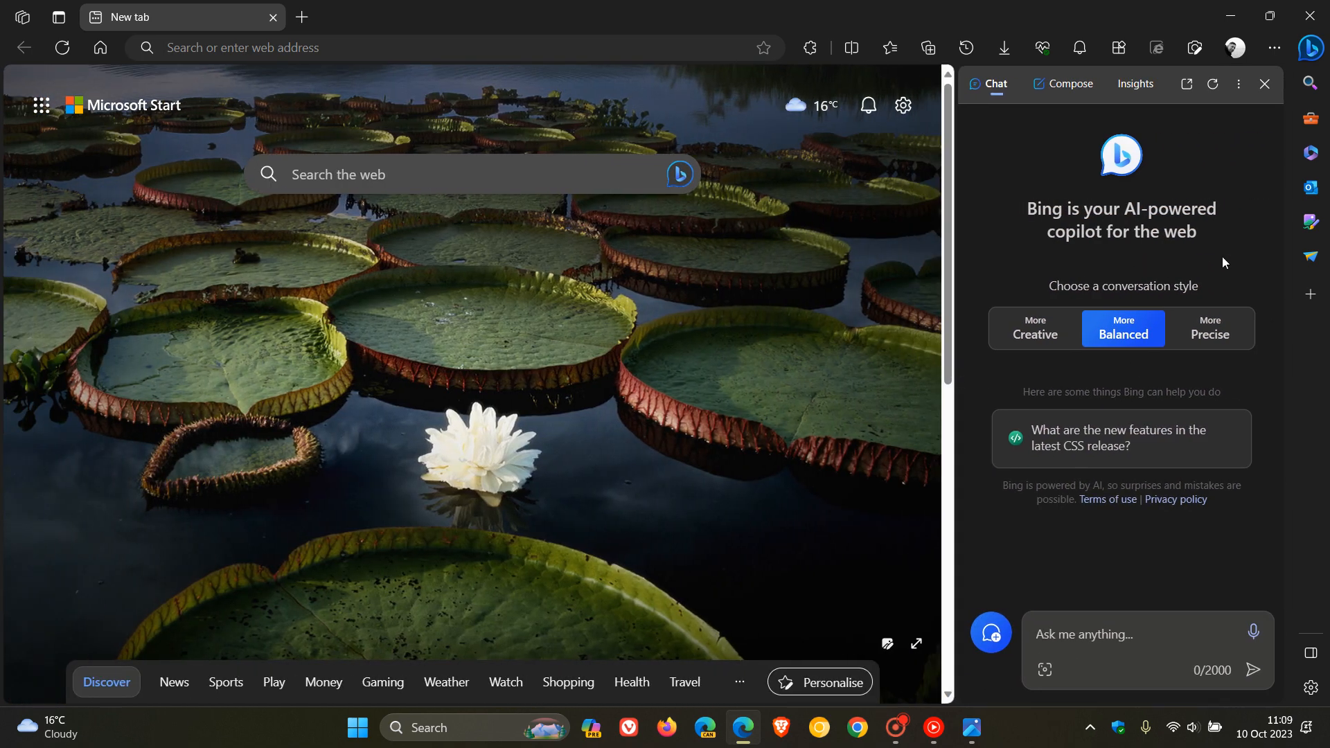
pyautogui.moveTo(1215, 260)
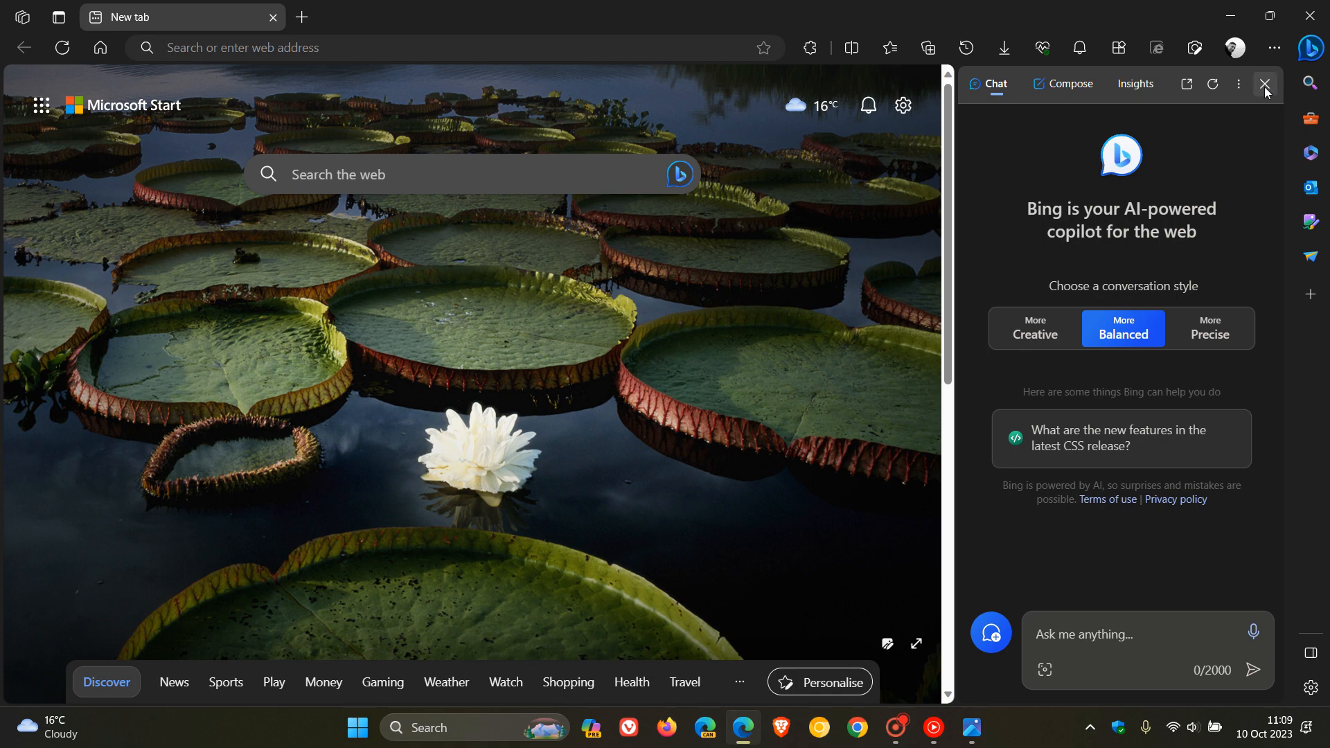
pyautogui.click(1262, 84)
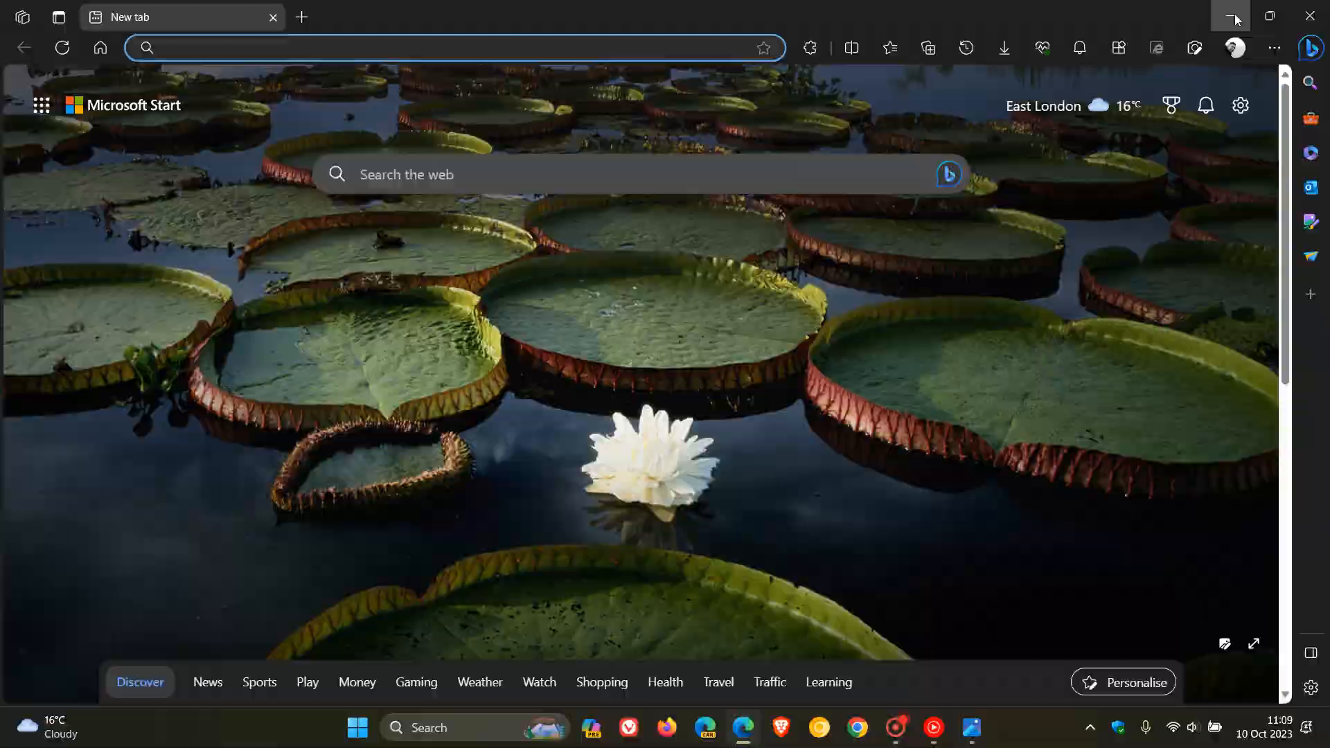
pyautogui.click(1230, 16)
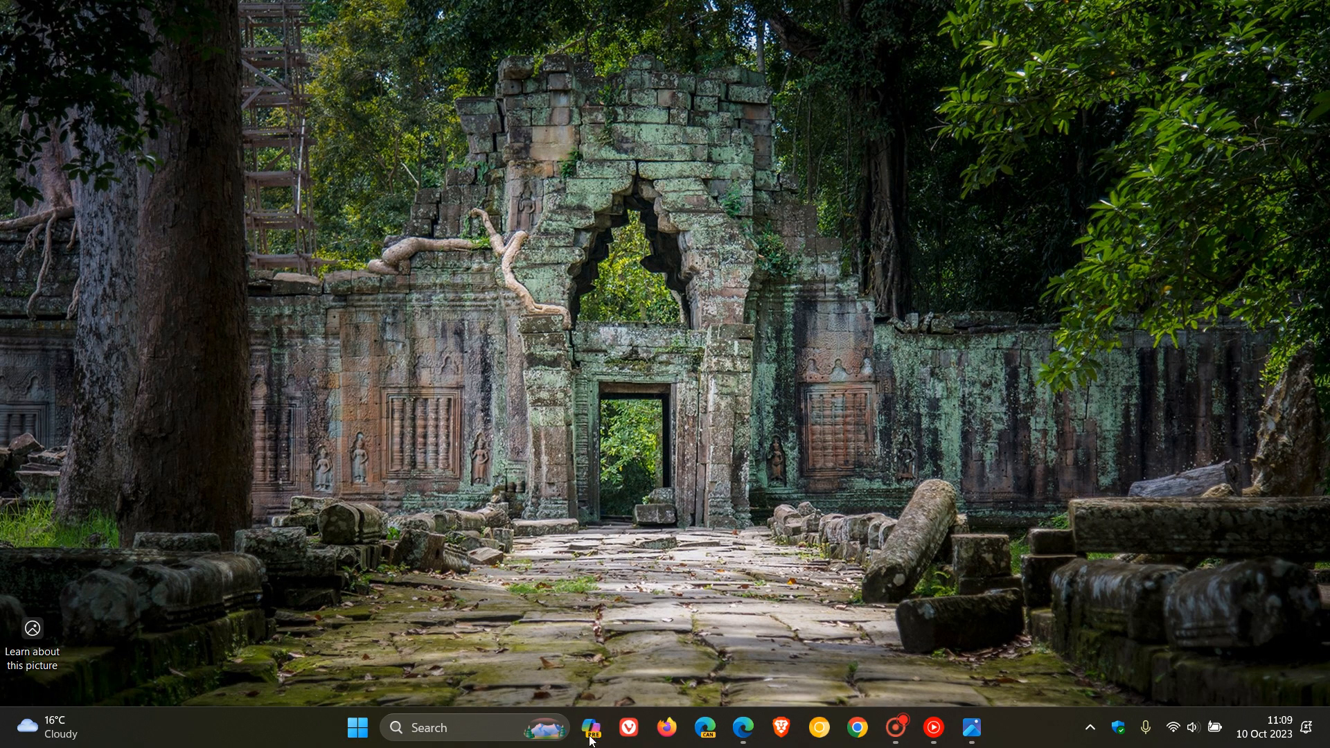
# Open the Windows Copilot preview pane from the taskbar icon.
pyautogui.click(592, 727)
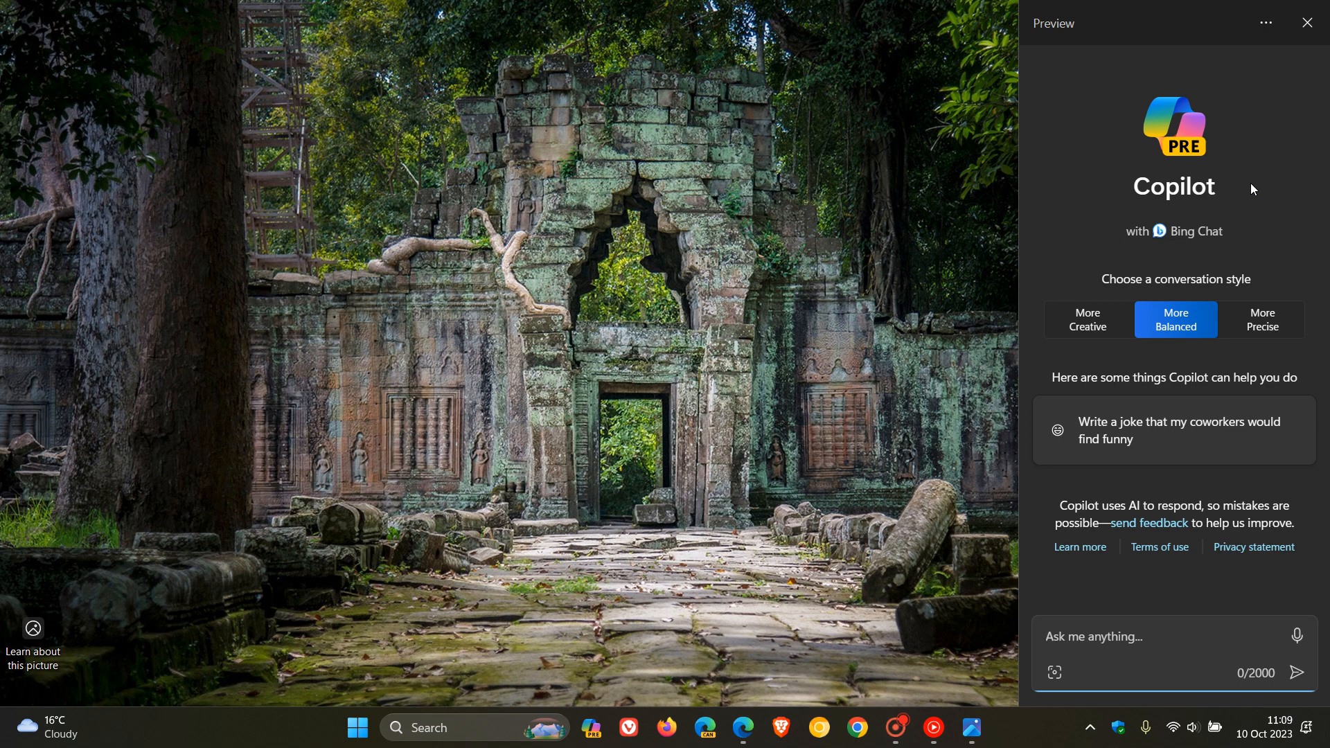
pyautogui.moveTo(1070, 197)
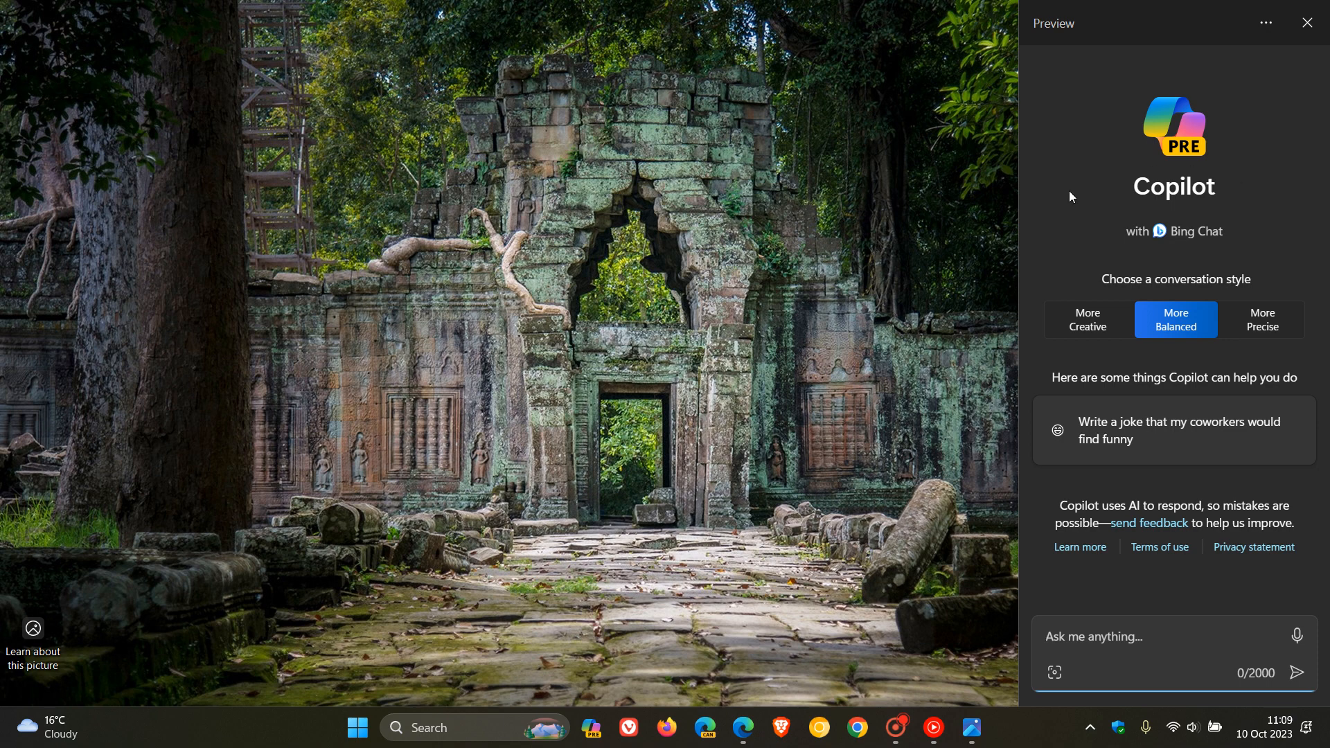
pyautogui.moveTo(1023, 283)
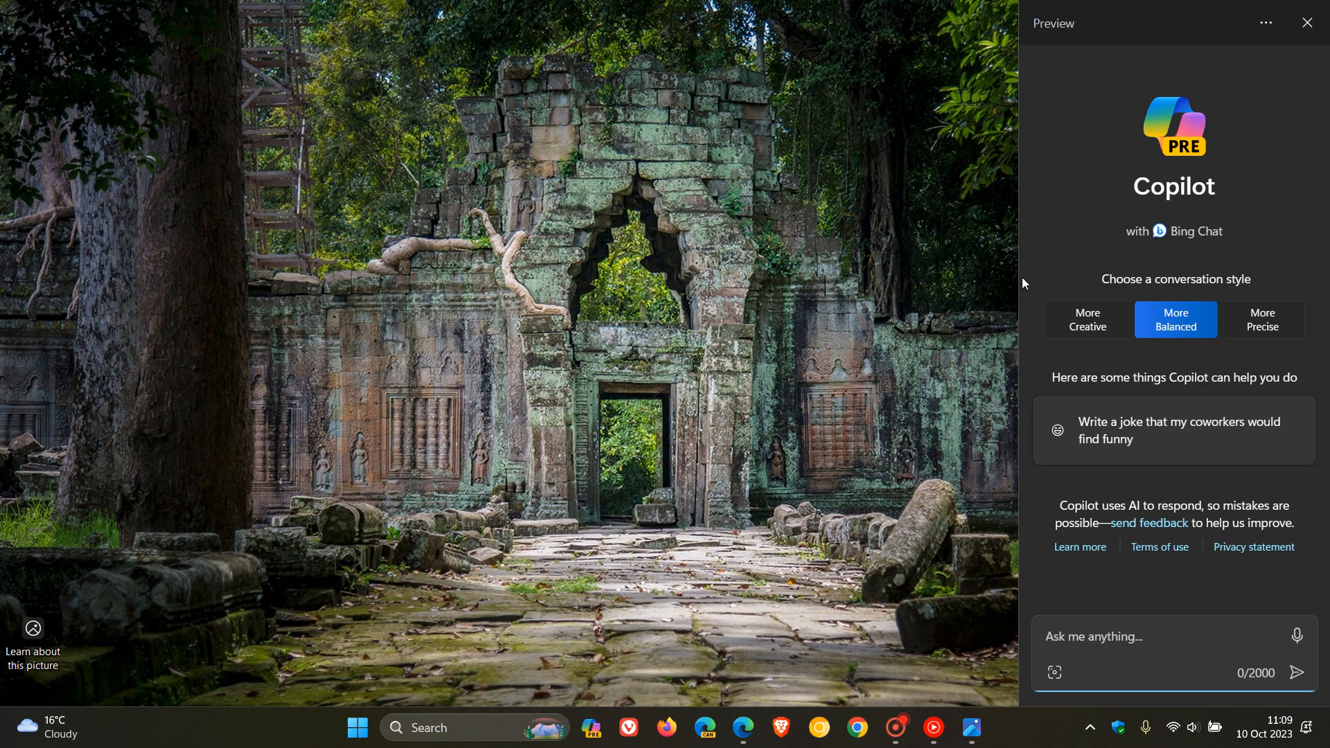
pyautogui.moveTo(1013, 237)
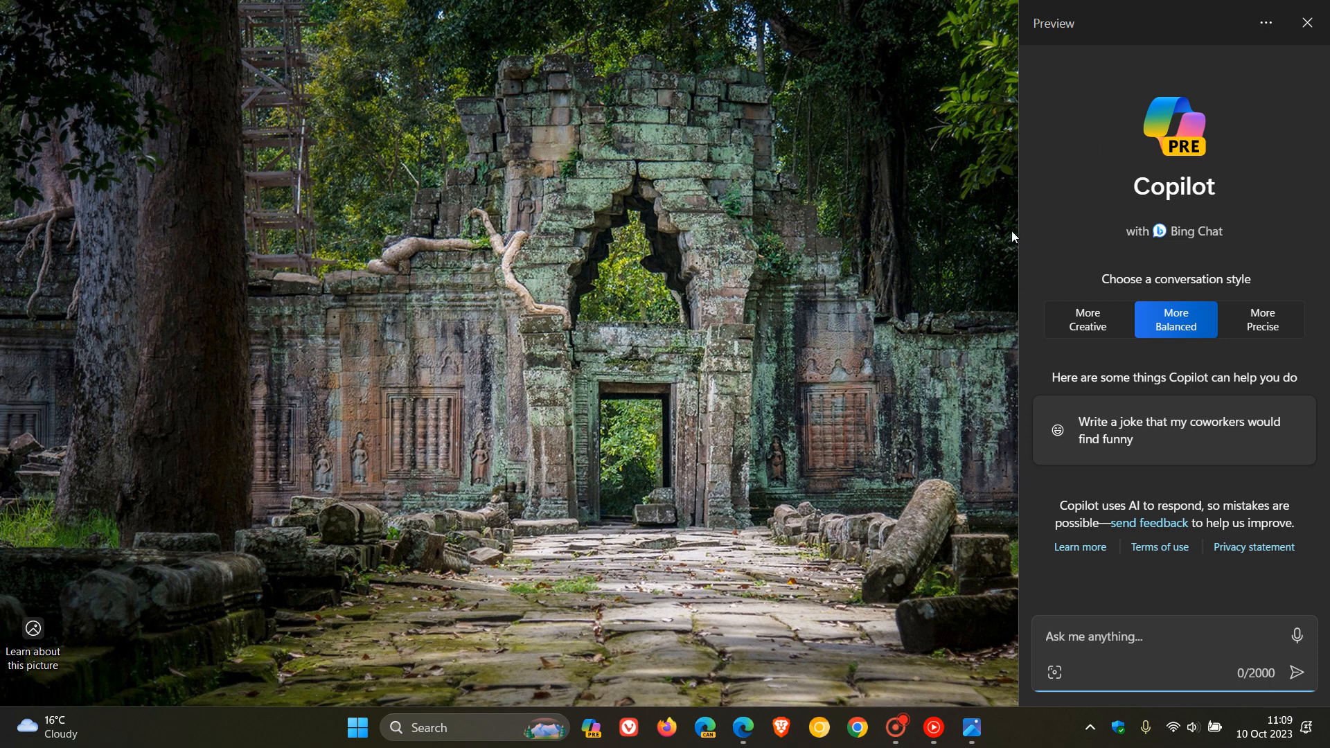
pyautogui.moveTo(1085, 155)
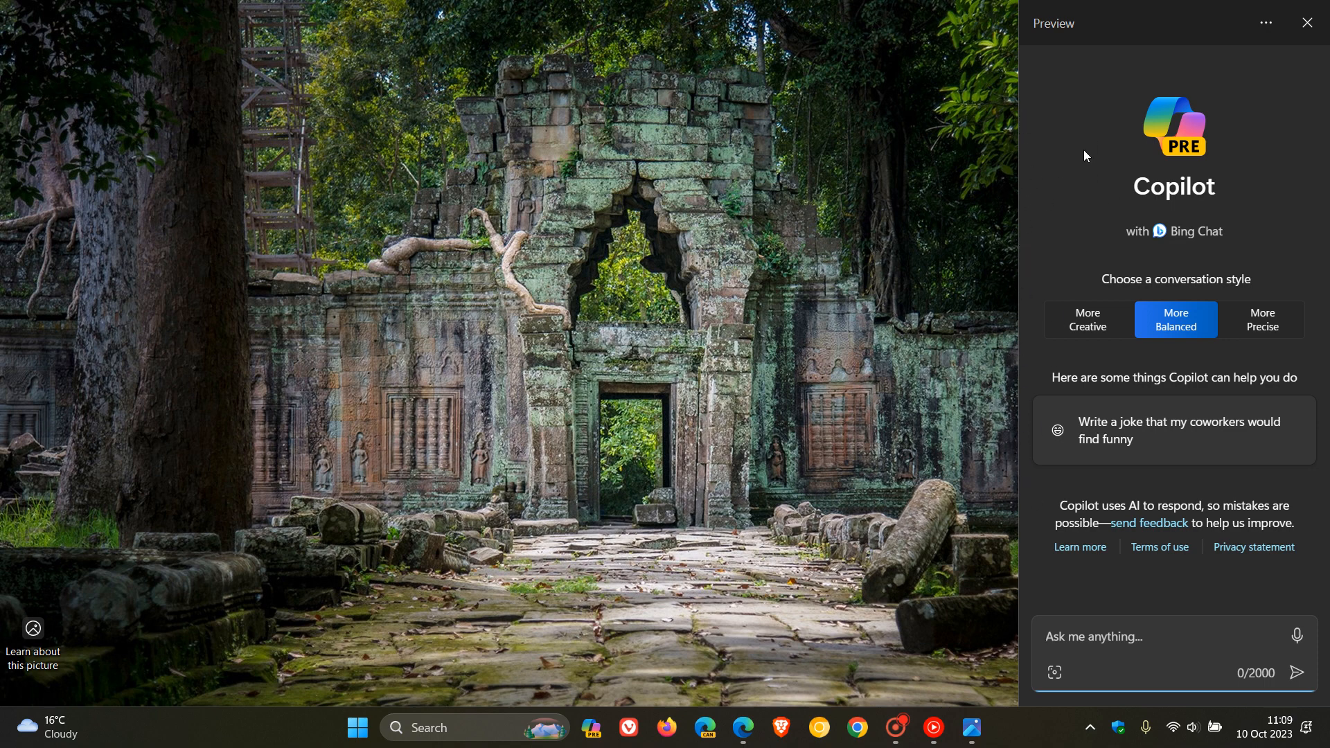
pyautogui.moveTo(1072, 160)
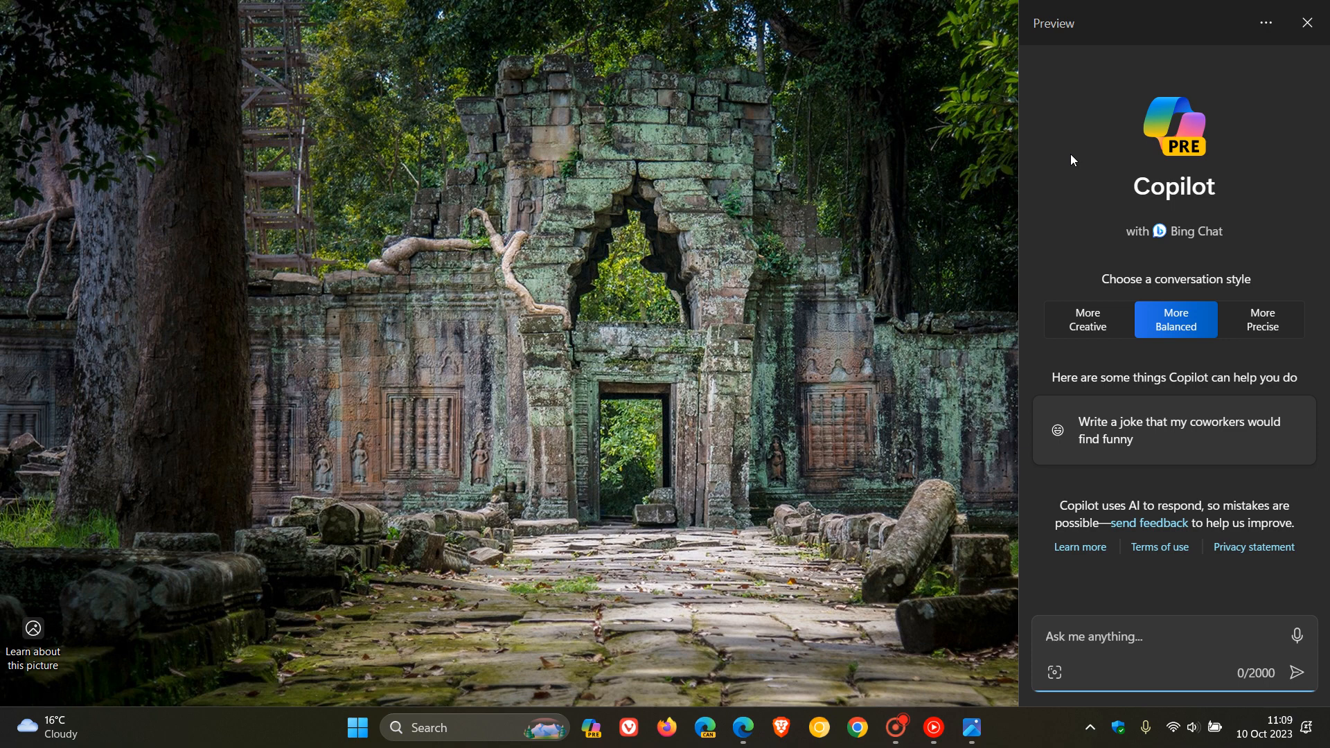
pyautogui.moveTo(1005, 397)
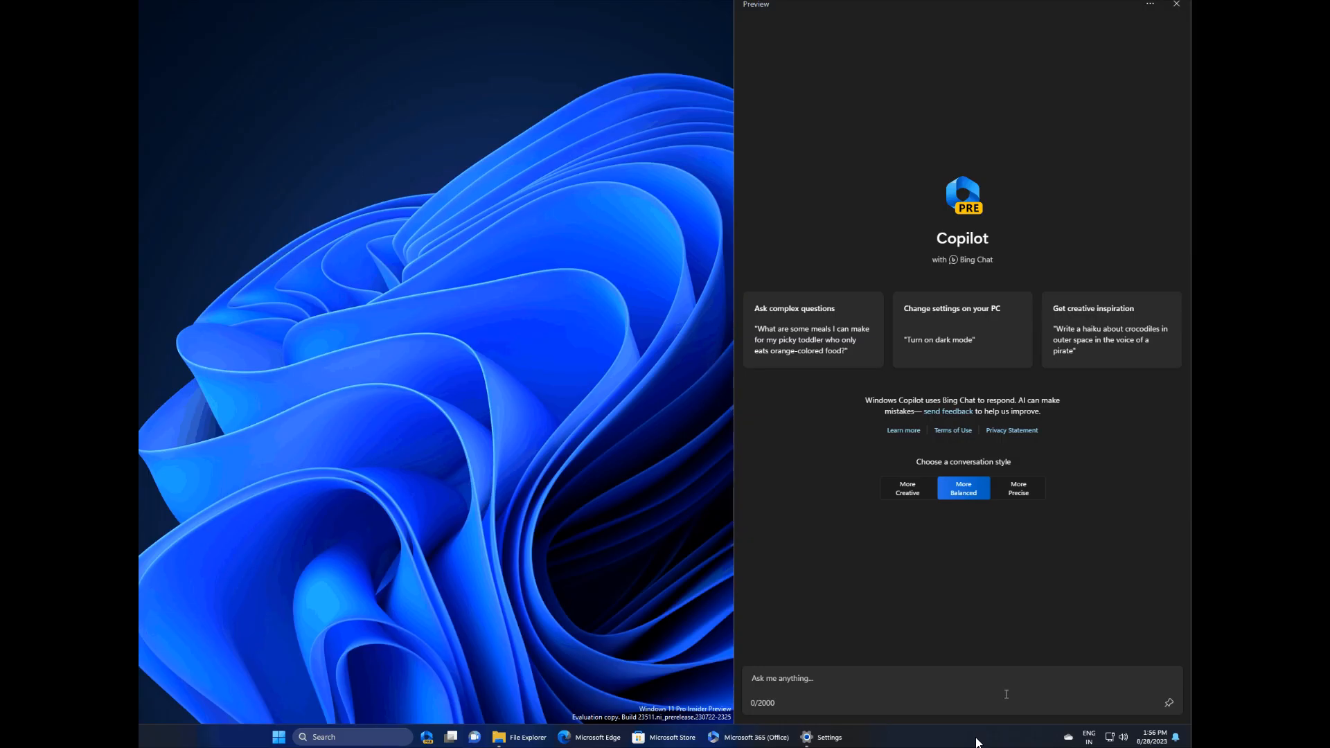
pyautogui.moveTo(734, 339); pyautogui.dragTo(858, 343)
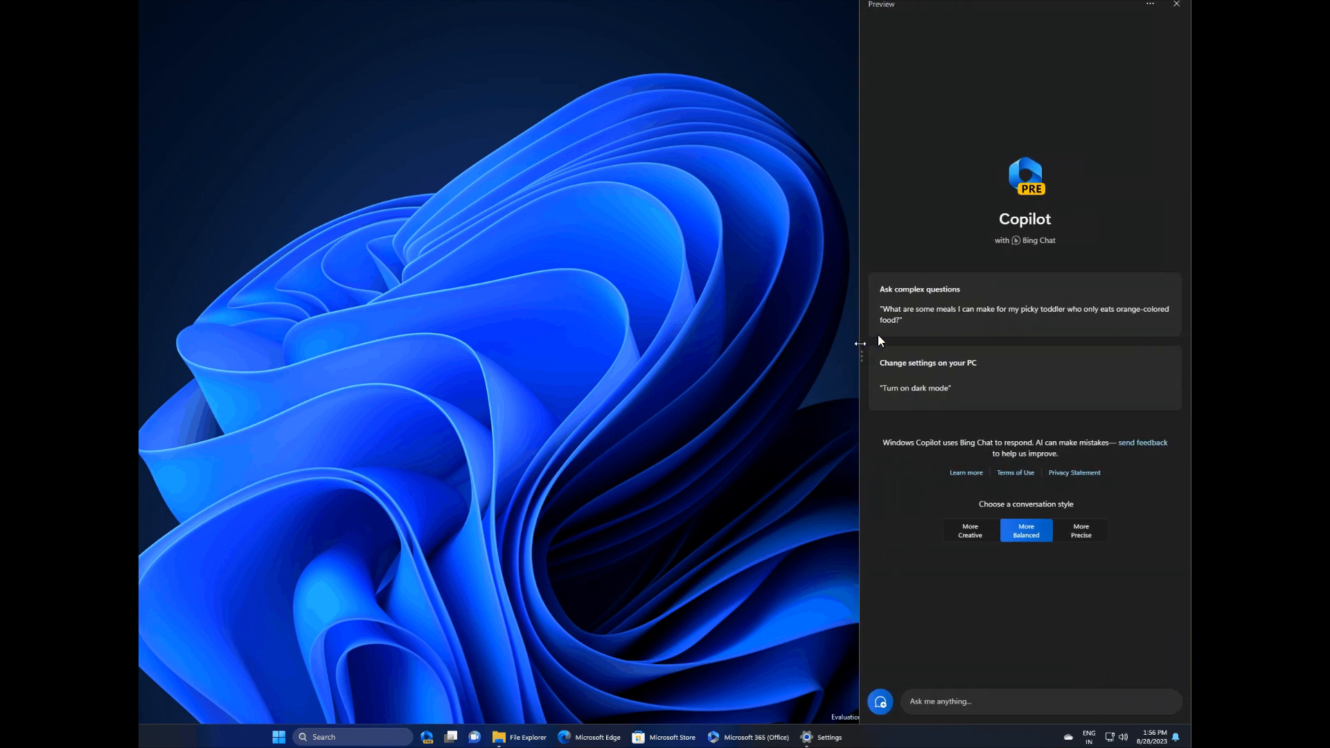
pyautogui.moveTo(859, 343); pyautogui.dragTo(733, 356)
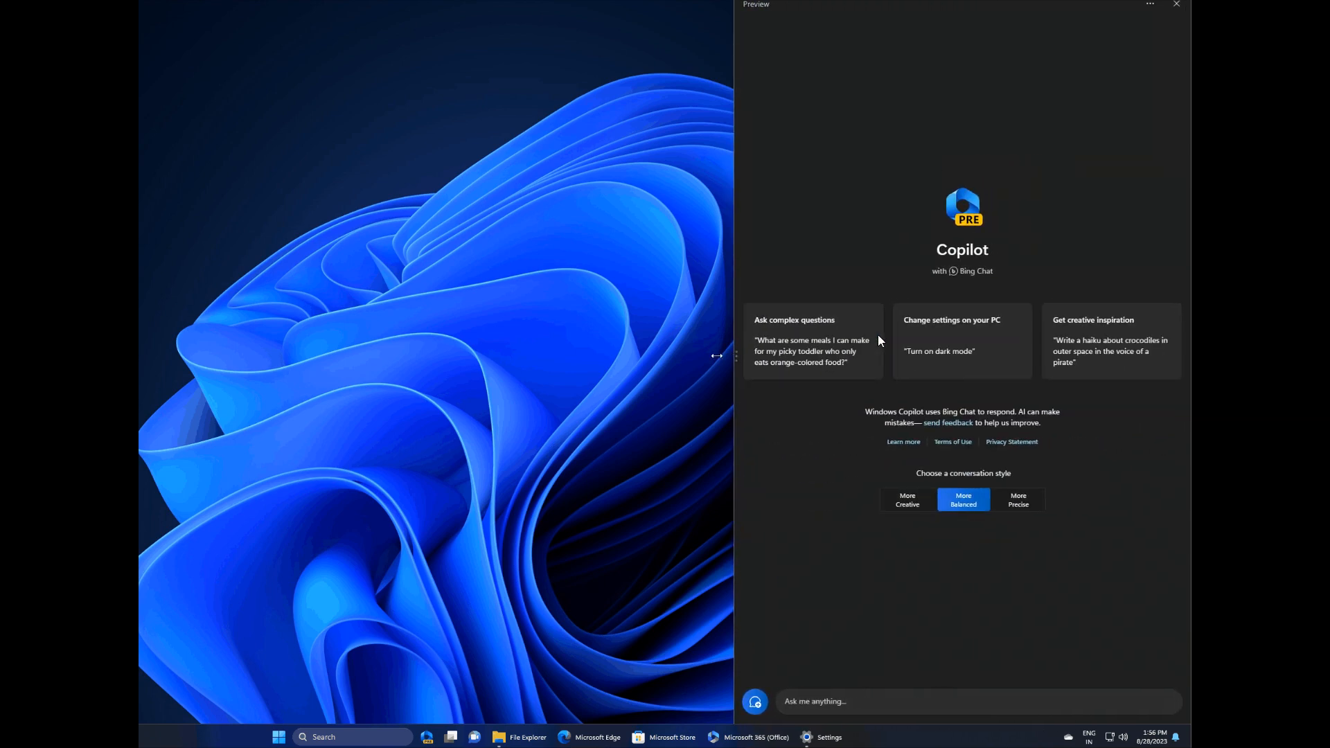
pyautogui.click(959, 700)
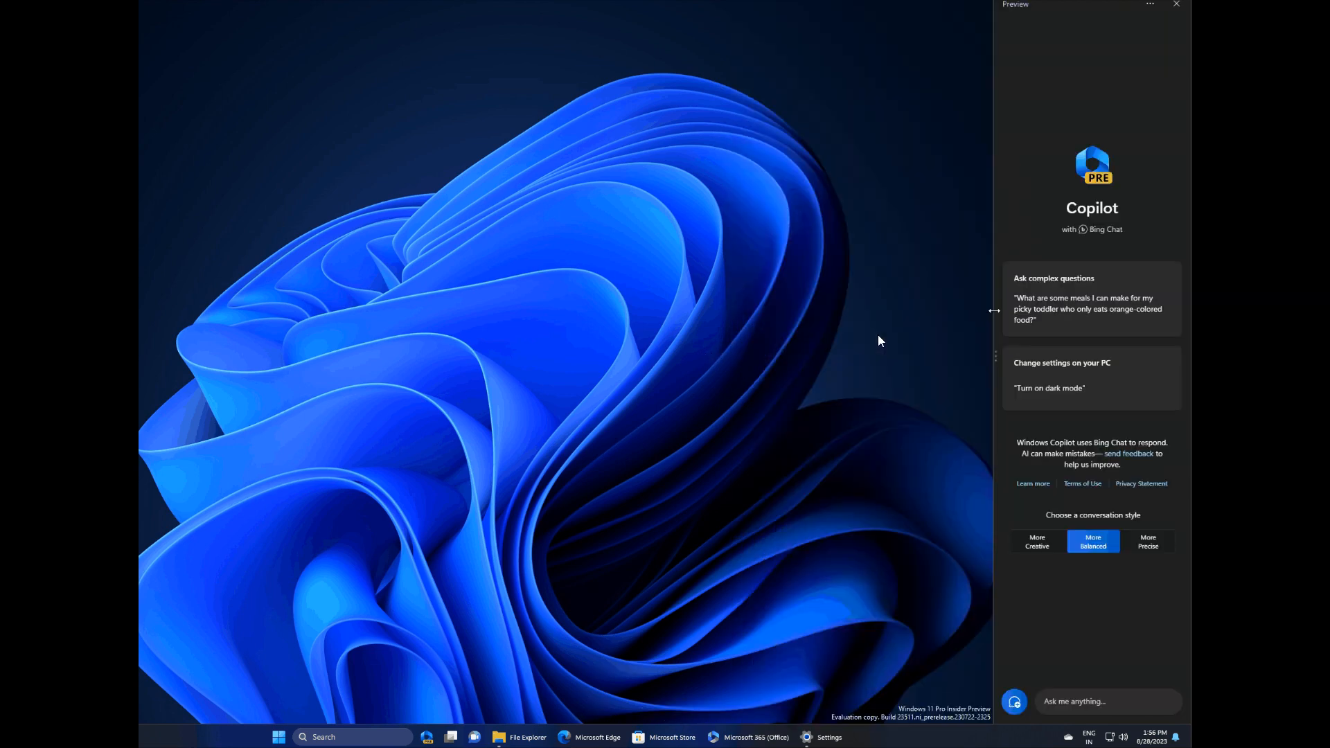
pyautogui.moveTo(994, 310); pyautogui.dragTo(858, 343)
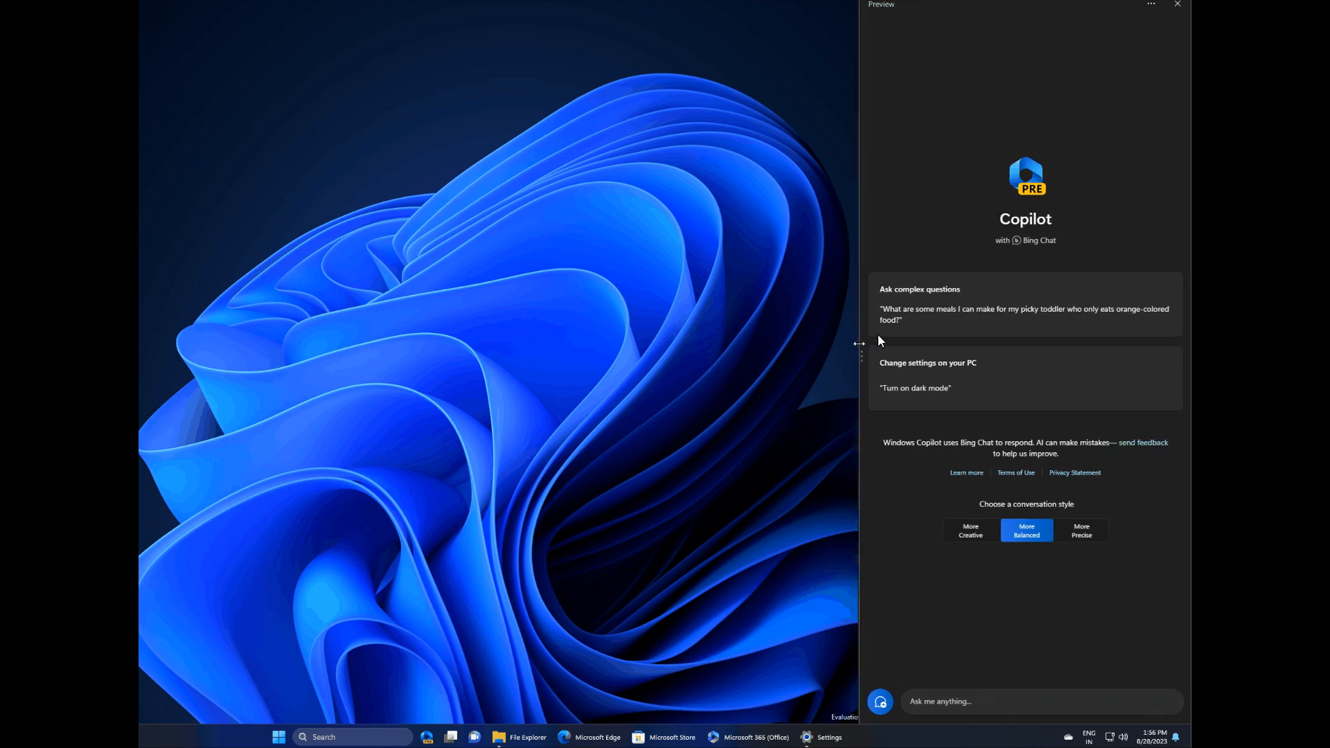
pyautogui.moveTo(858, 343); pyautogui.dragTo(735, 355)
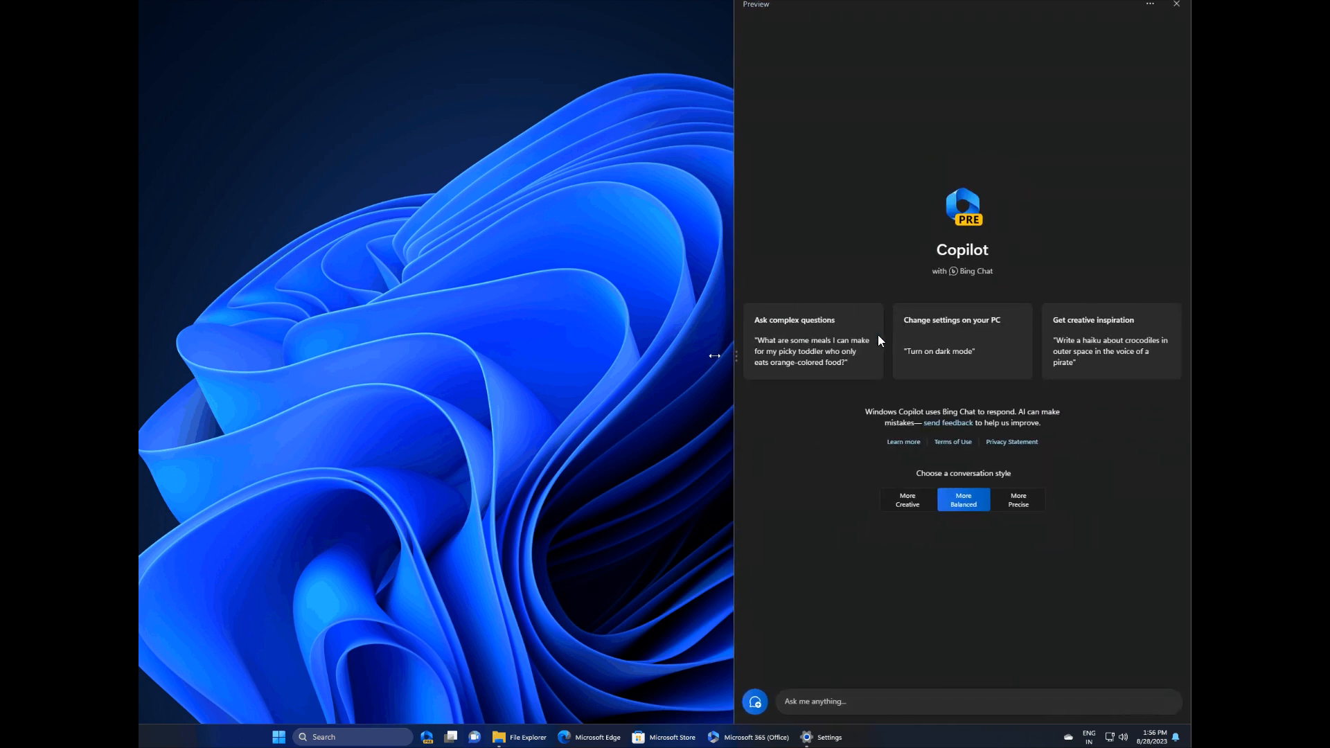
pyautogui.click(963, 700)
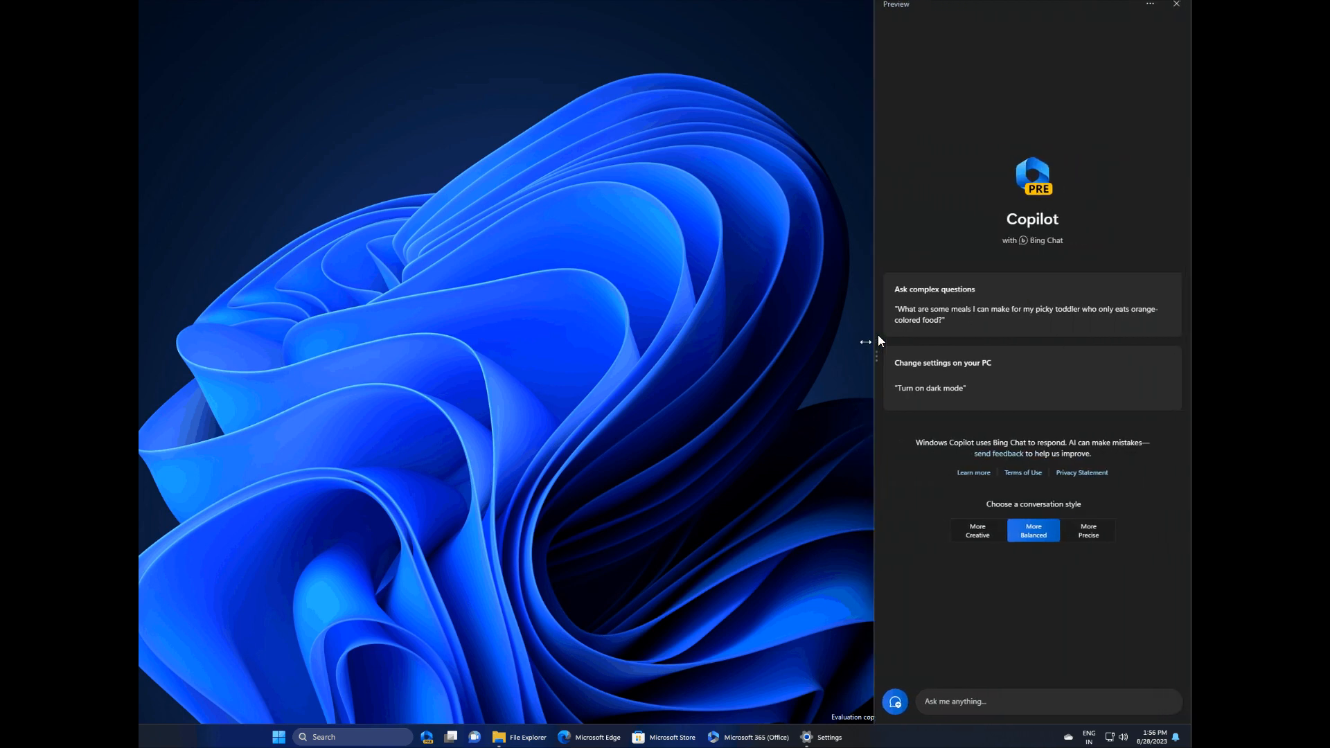
pyautogui.moveTo(873, 341); pyautogui.dragTo(733, 354)
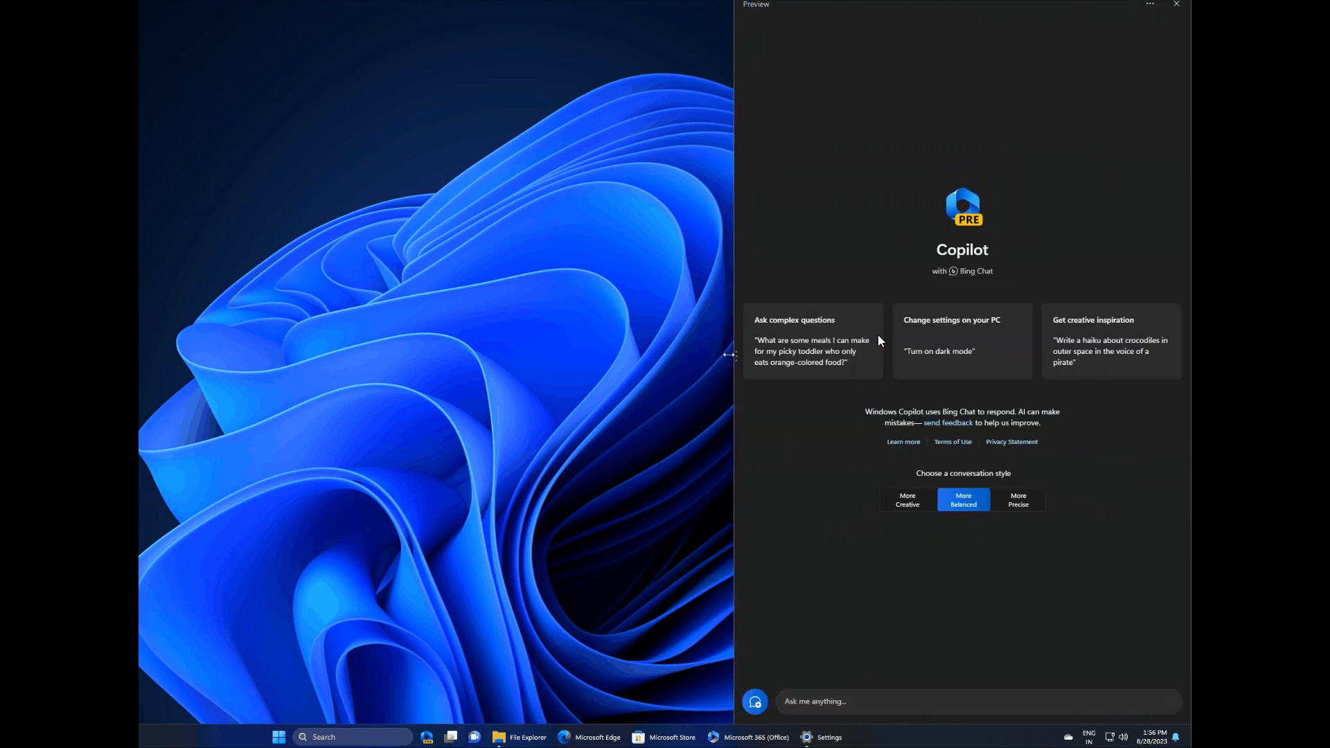
pyautogui.click(958, 700)
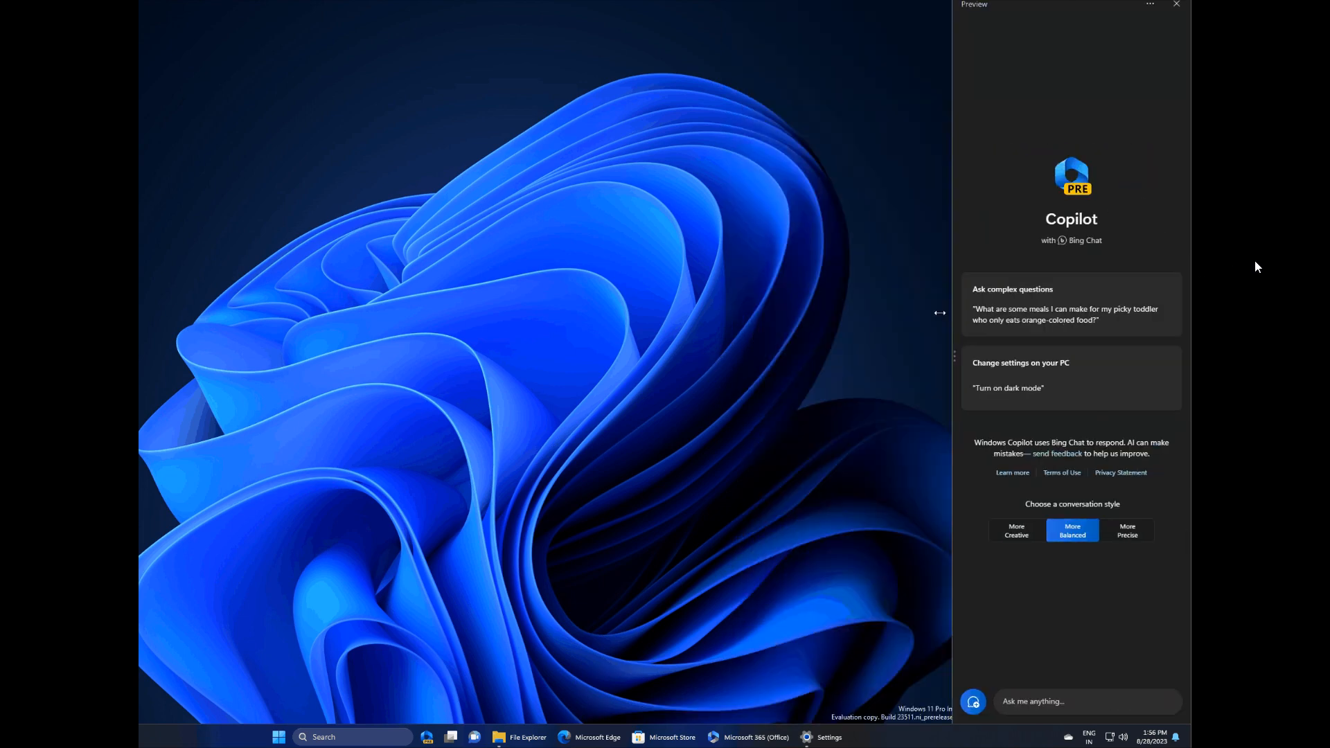
pyautogui.moveTo(940, 313); pyautogui.dragTo(816, 333)
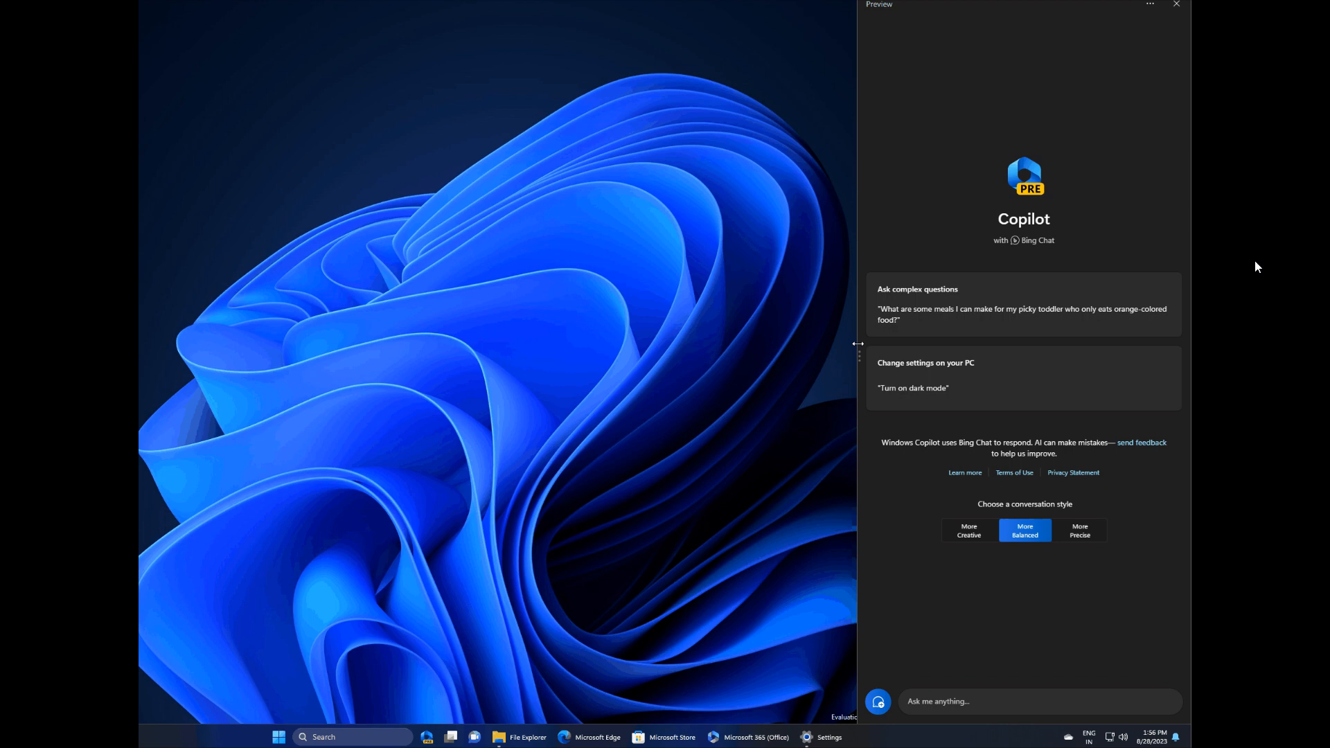
pyautogui.moveTo(857, 344); pyautogui.dragTo(734, 356)
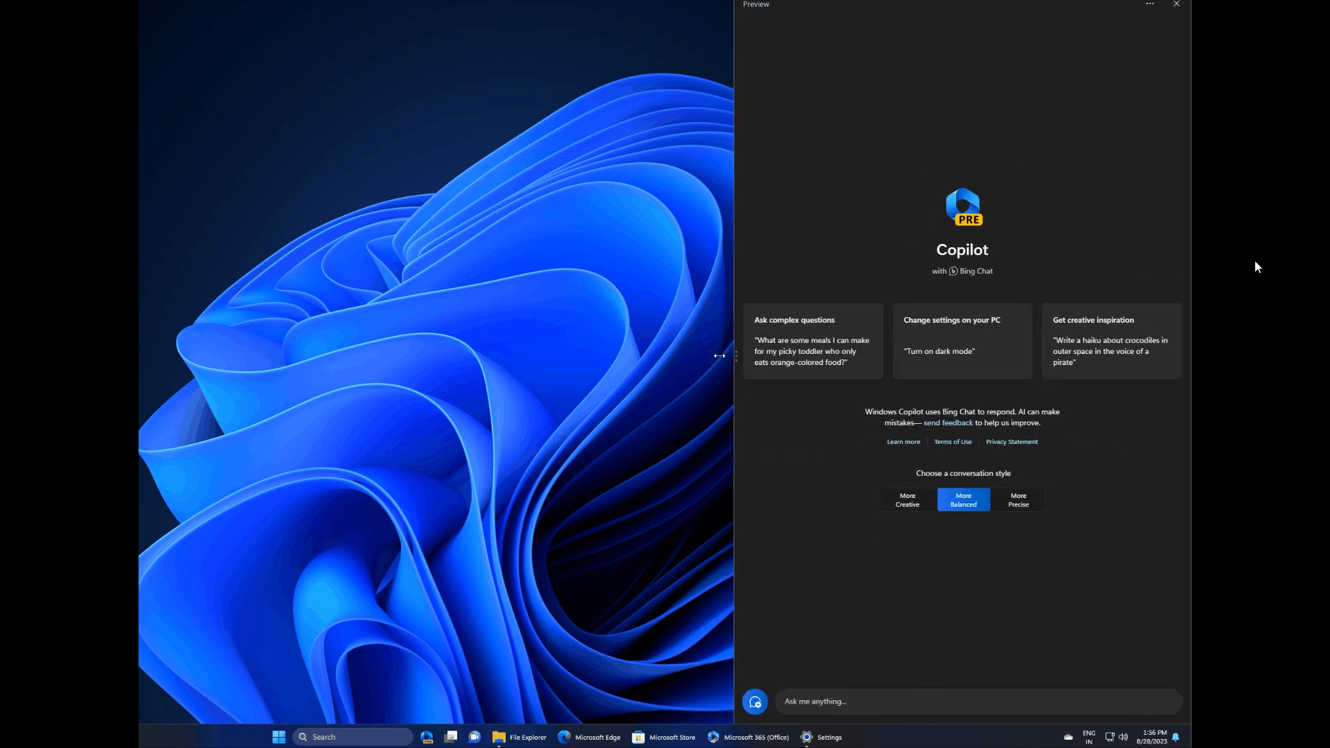
pyautogui.click(967, 701)
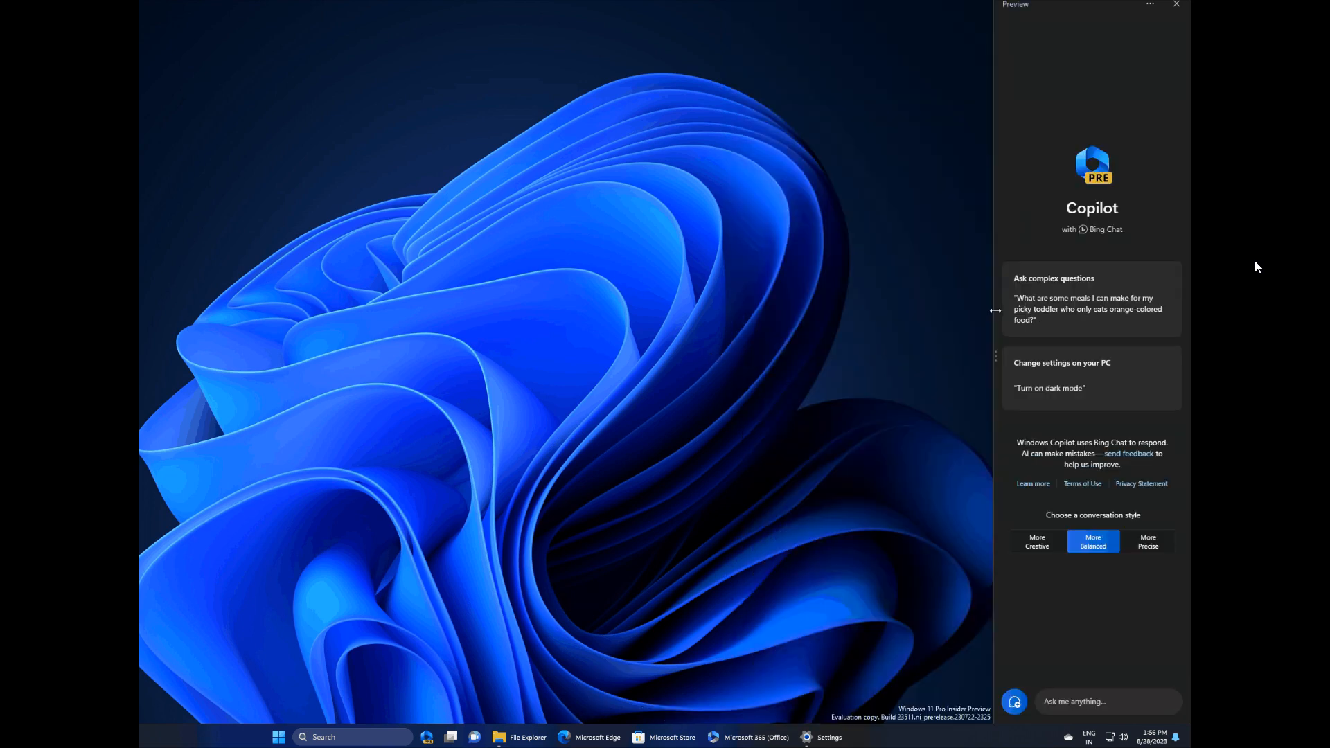
pyautogui.moveTo(994, 310); pyautogui.dragTo(854, 343)
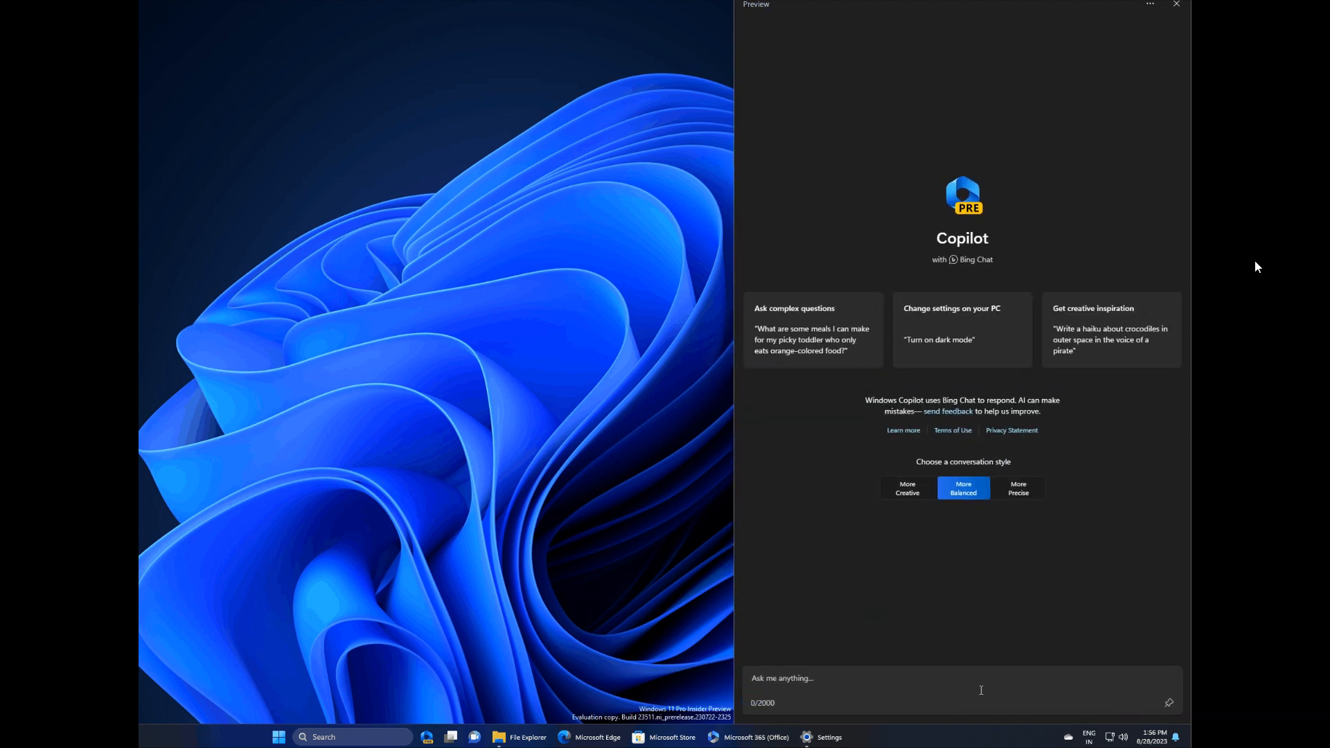
pyautogui.moveTo(736, 348); pyautogui.dragTo(861, 348)
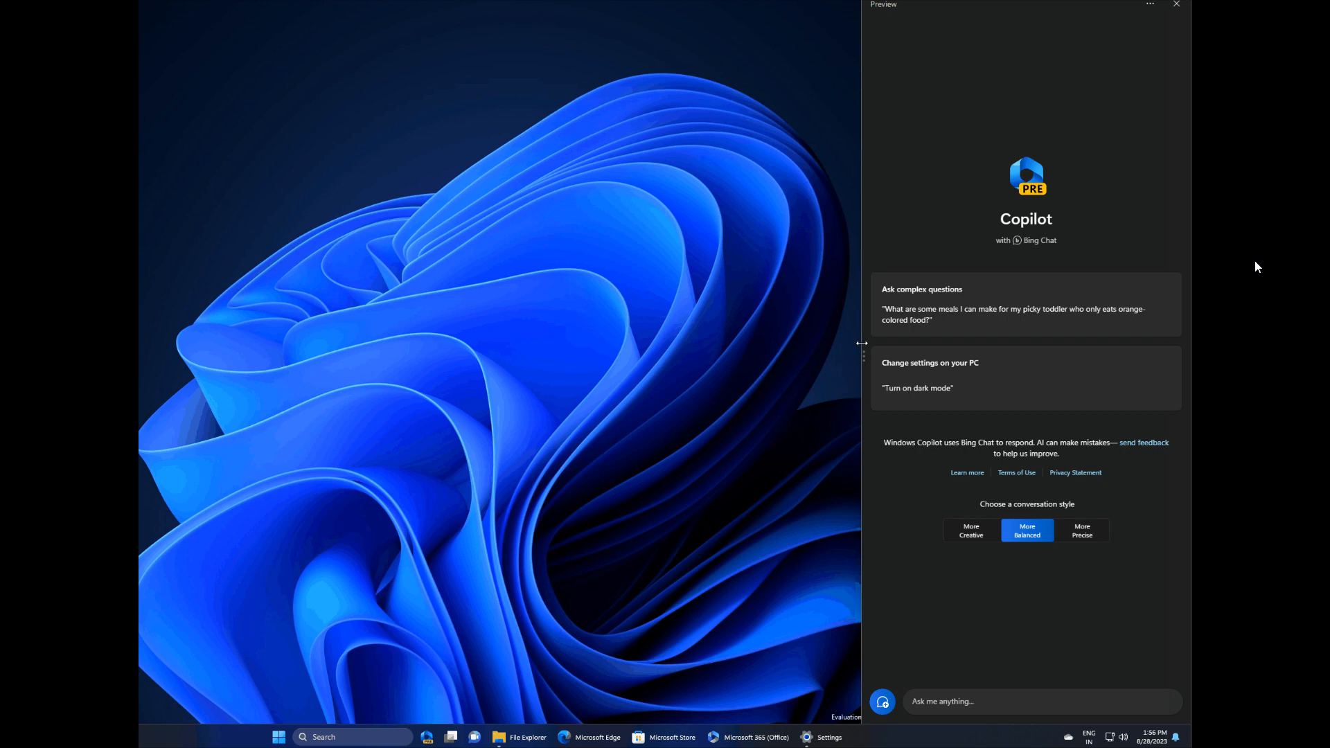
pyautogui.moveTo(859, 355); pyautogui.dragTo(734, 354)
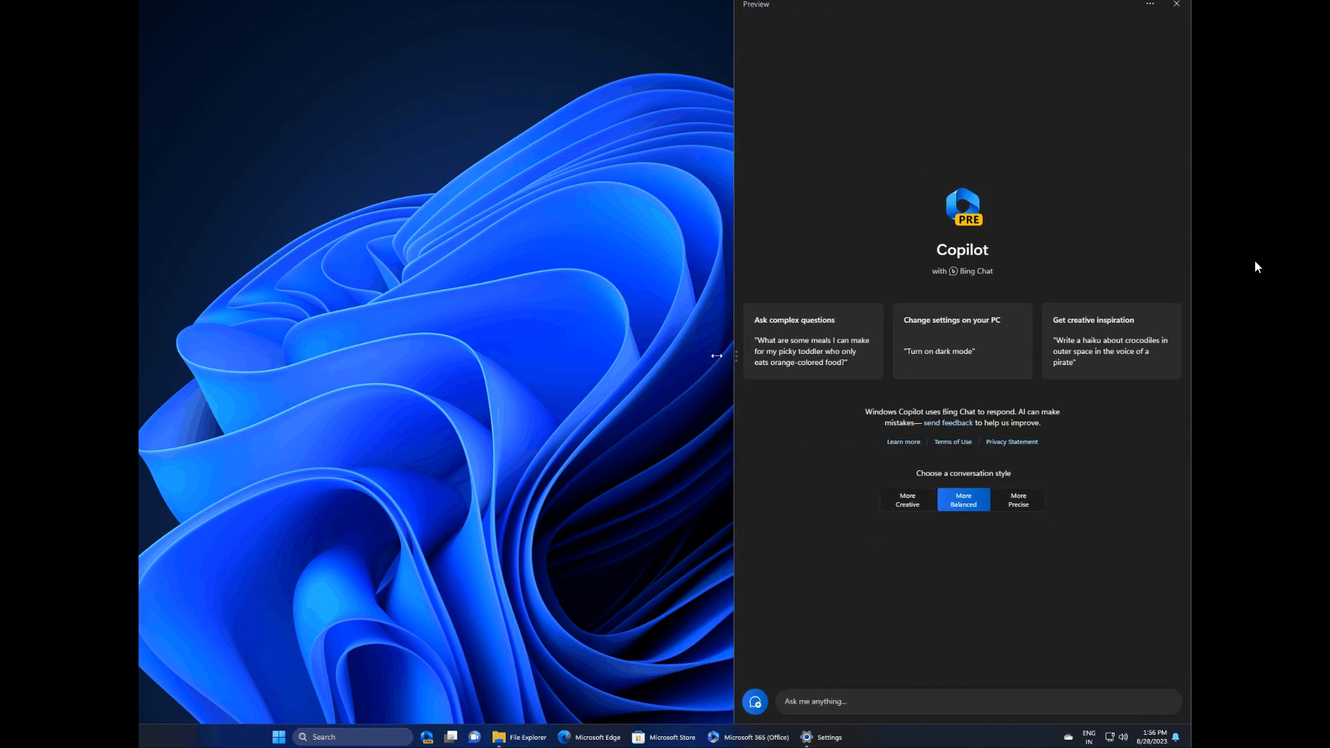
pyautogui.click(966, 700)
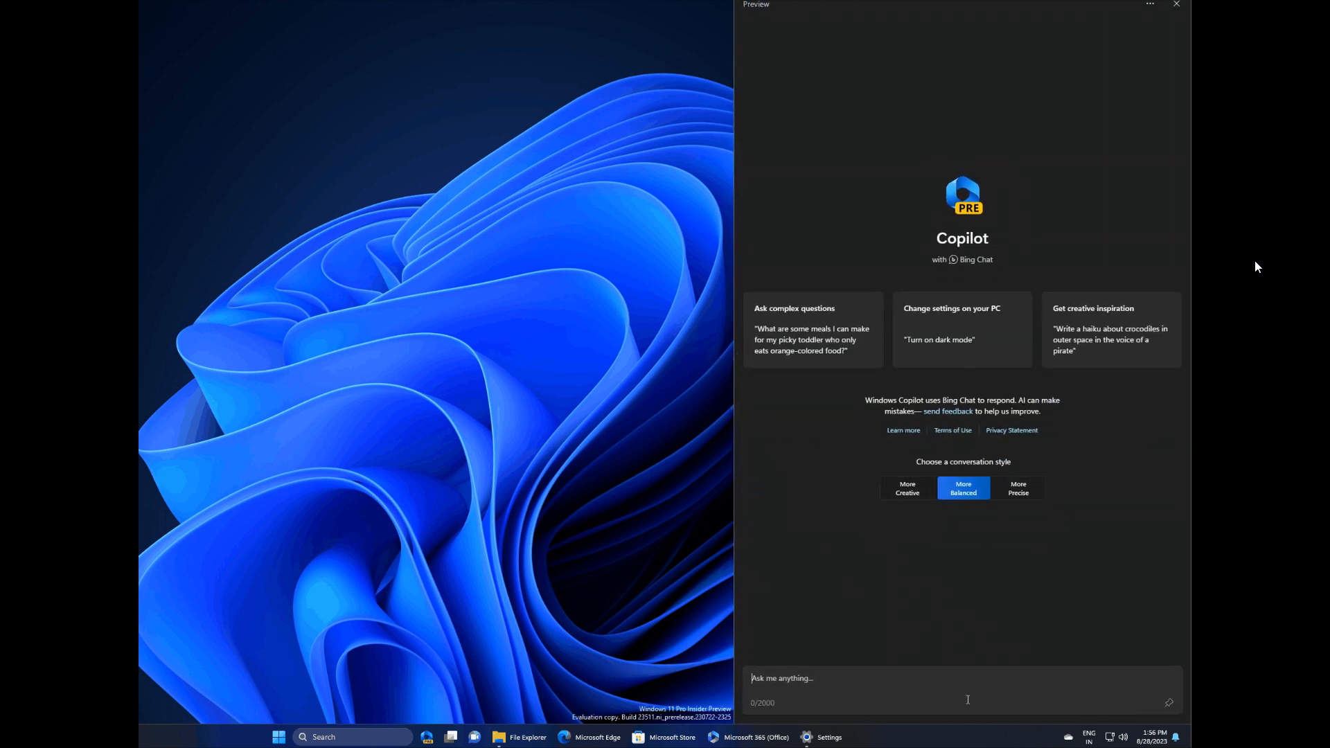
pyautogui.moveTo(735, 339); pyautogui.dragTo(895, 339)
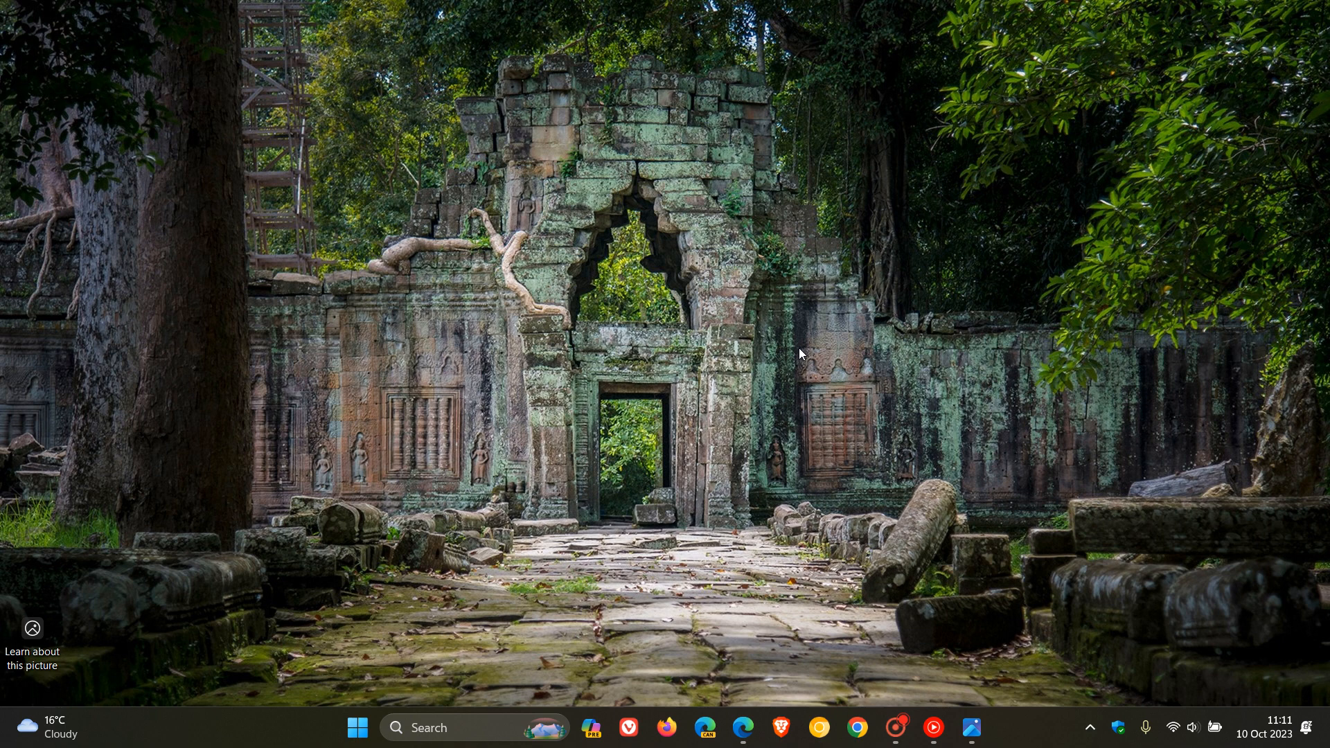
pyautogui.moveTo(778, 298)
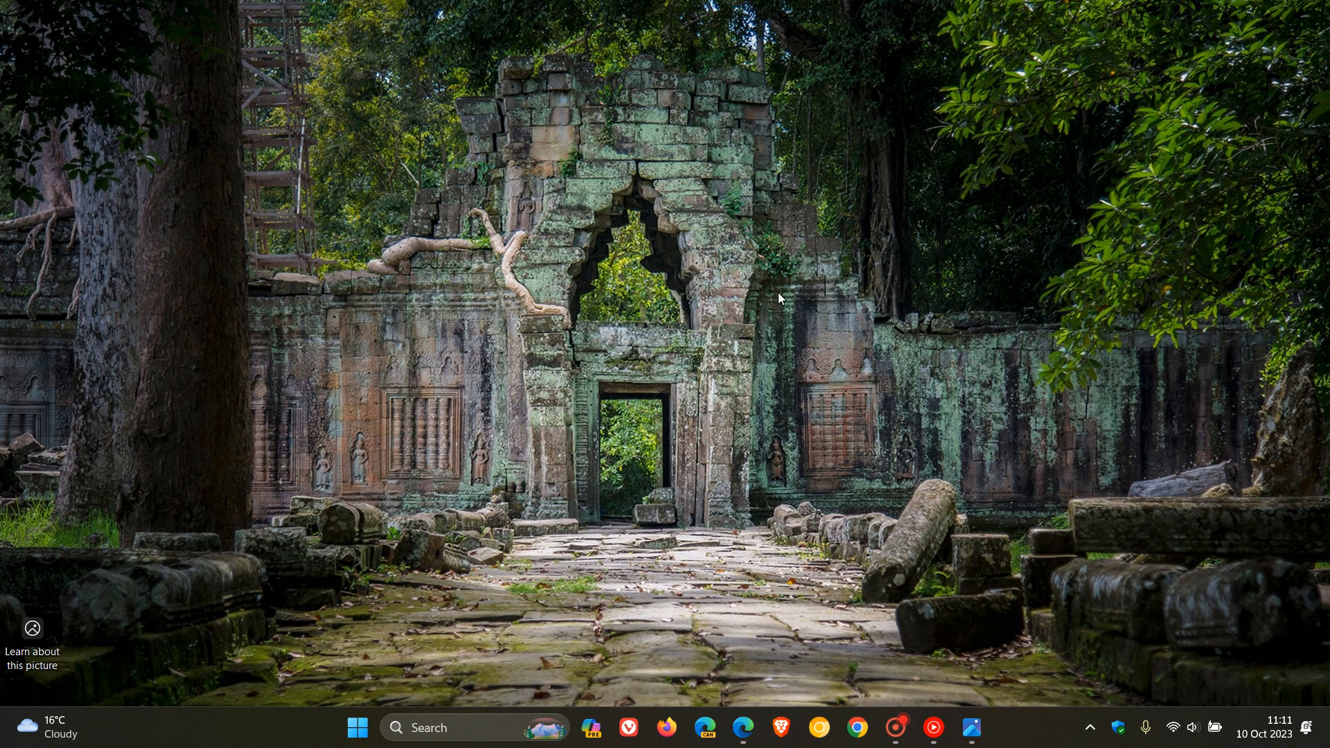